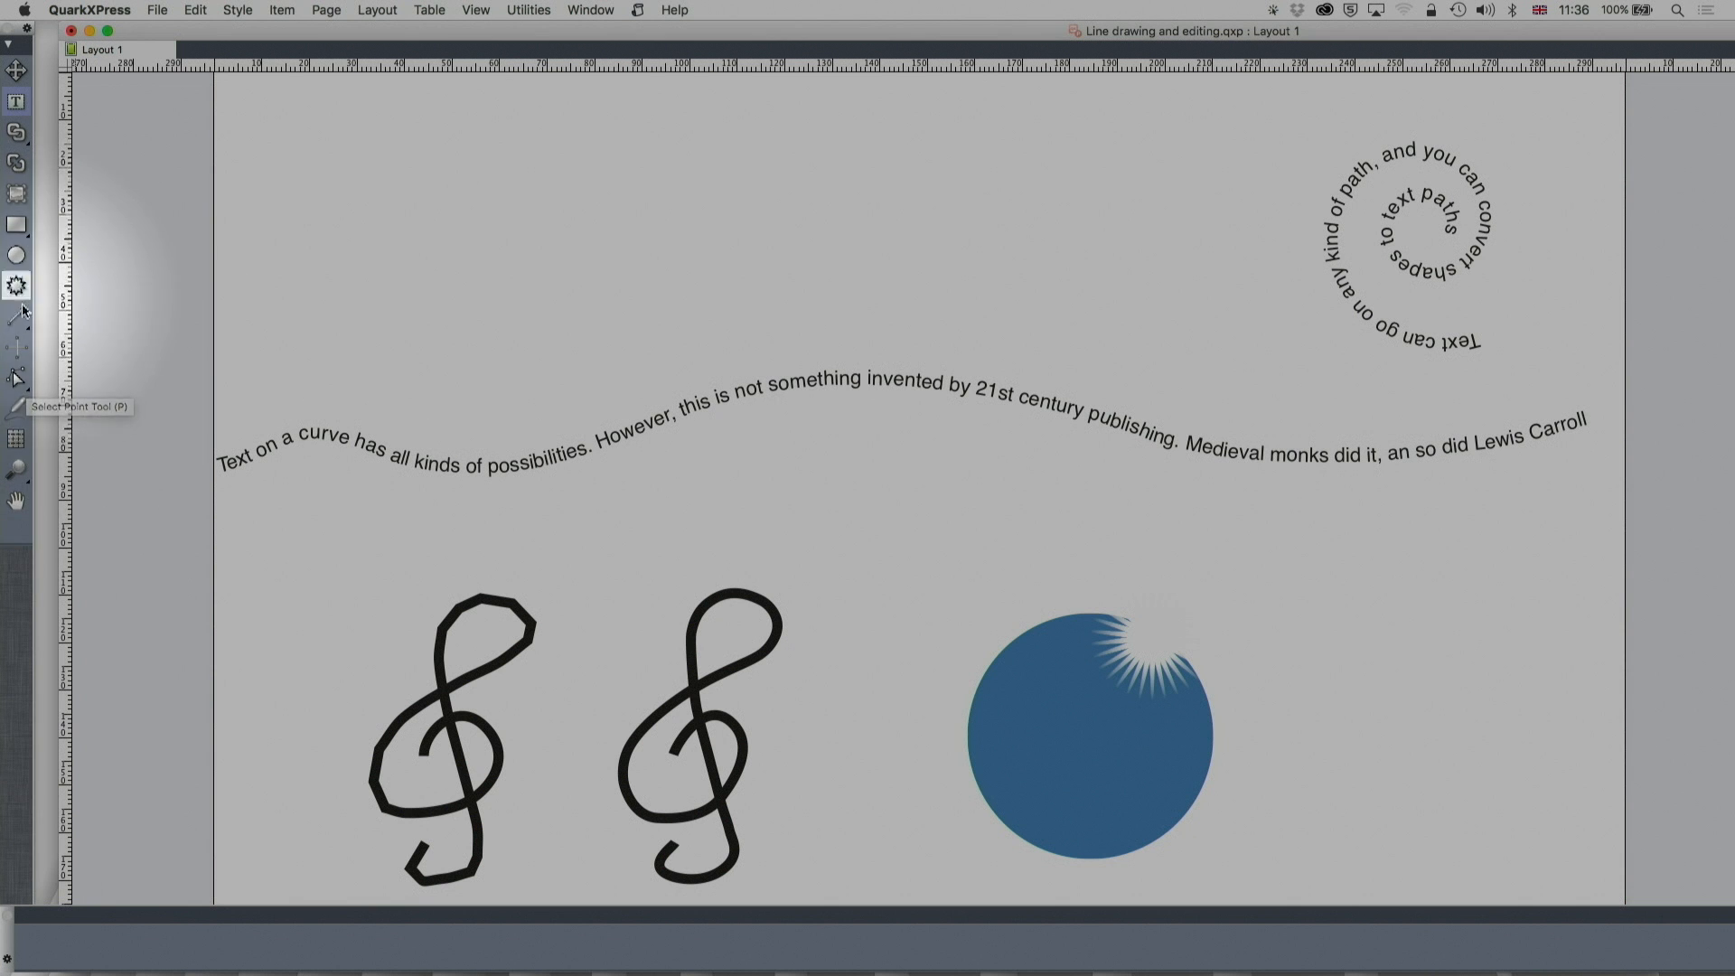
mouse_move(16, 318)
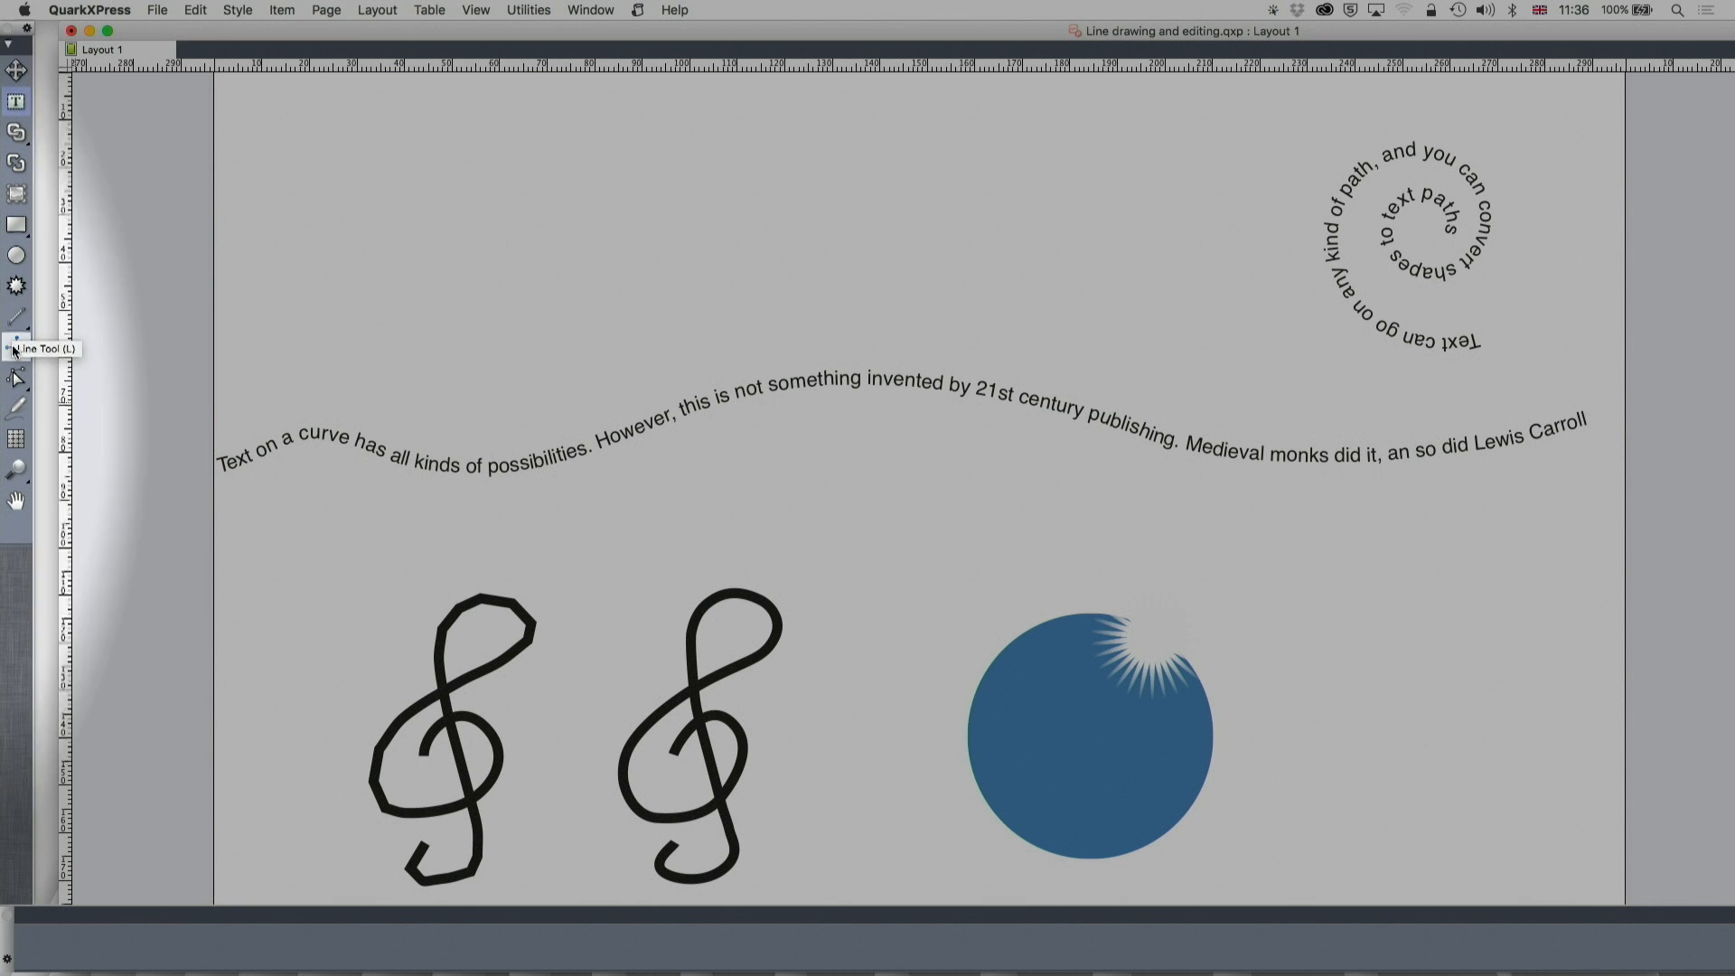
mouse_move(18, 347)
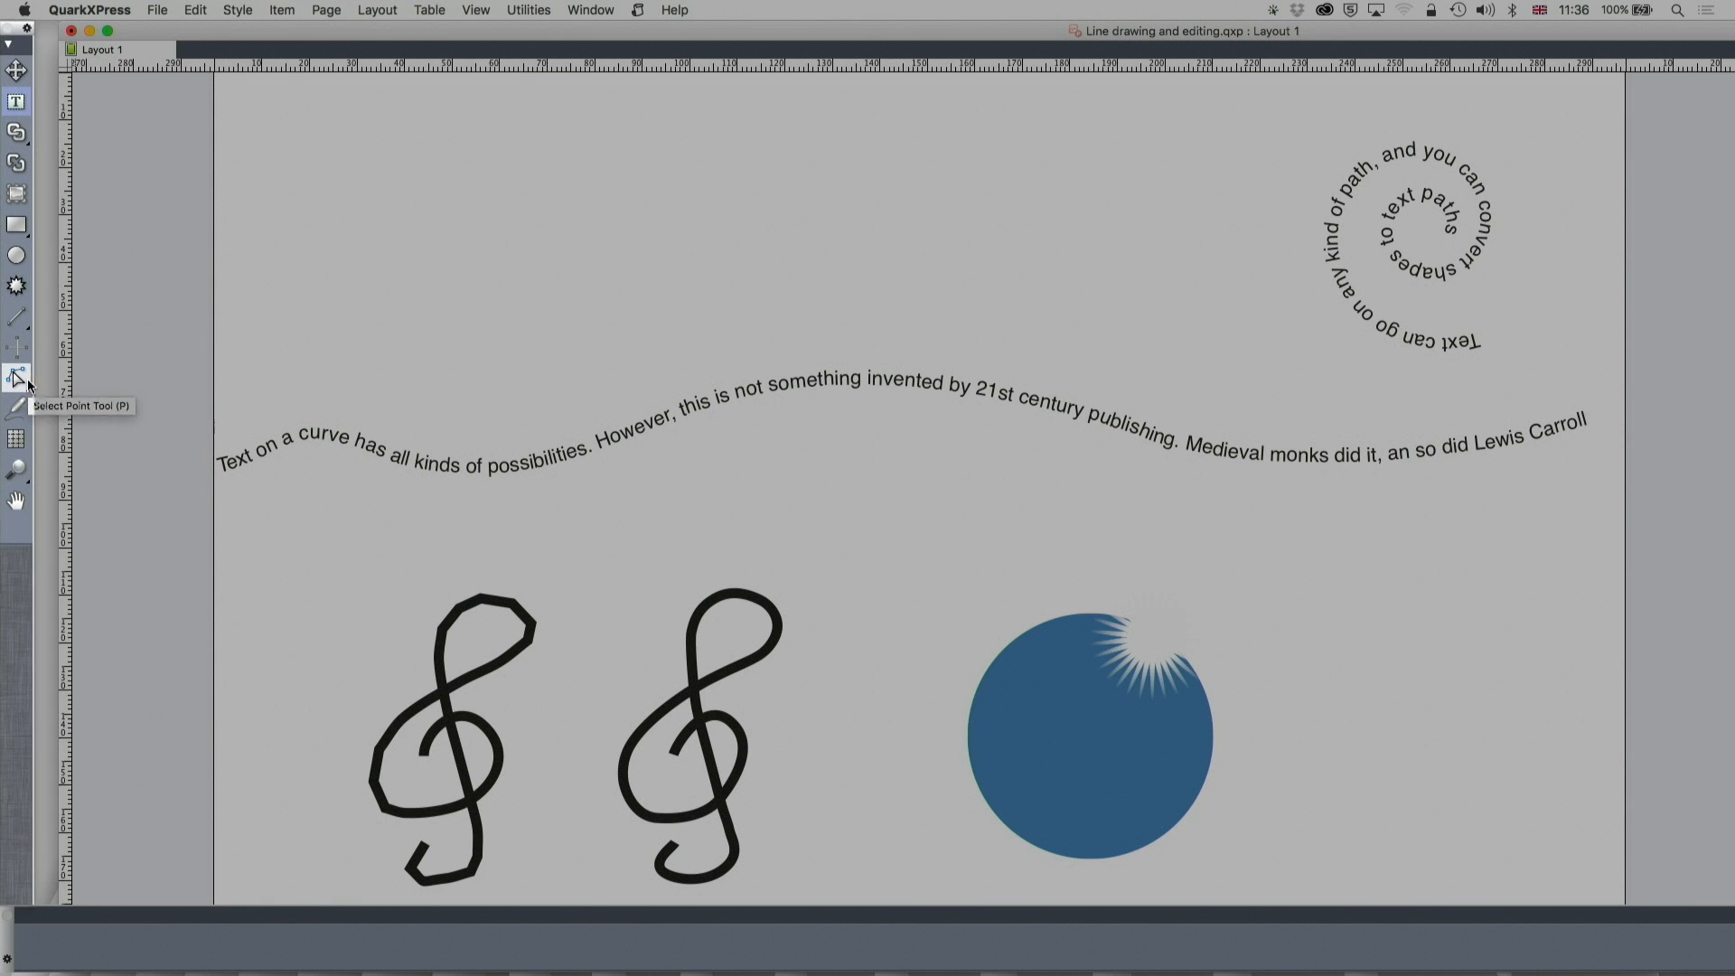
Expand the Bézier tool flyout in the Tools palette to reach the Freehand Drawing tool.
click(16, 376)
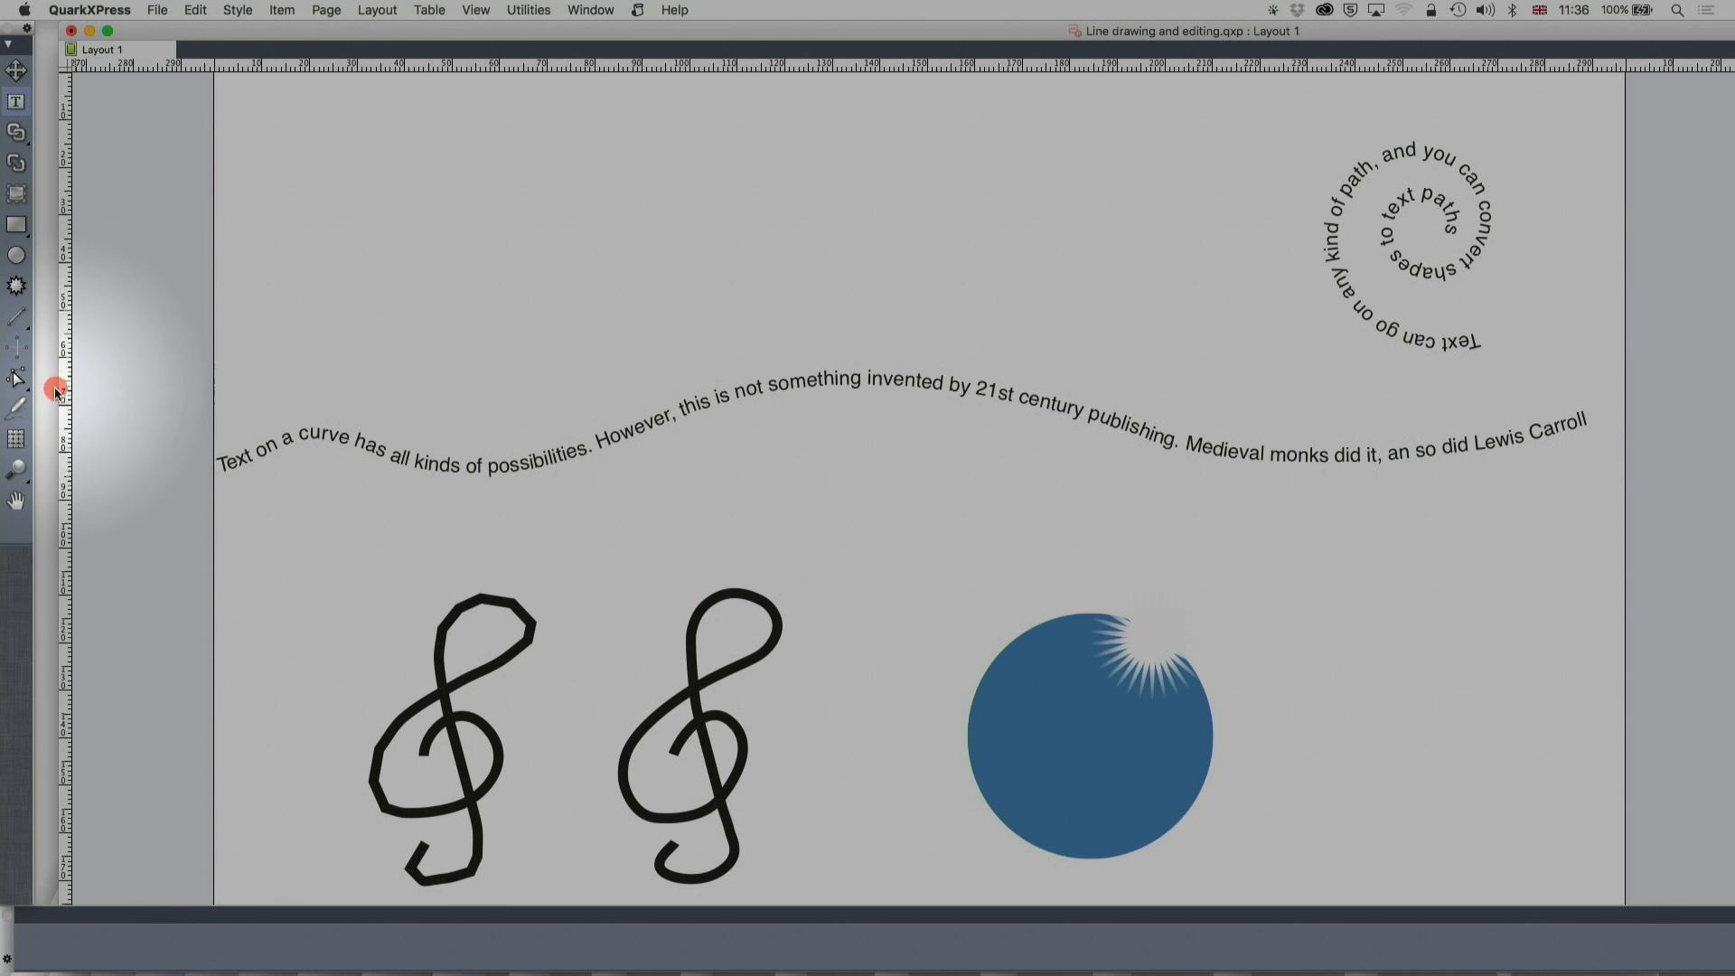
click(17, 381)
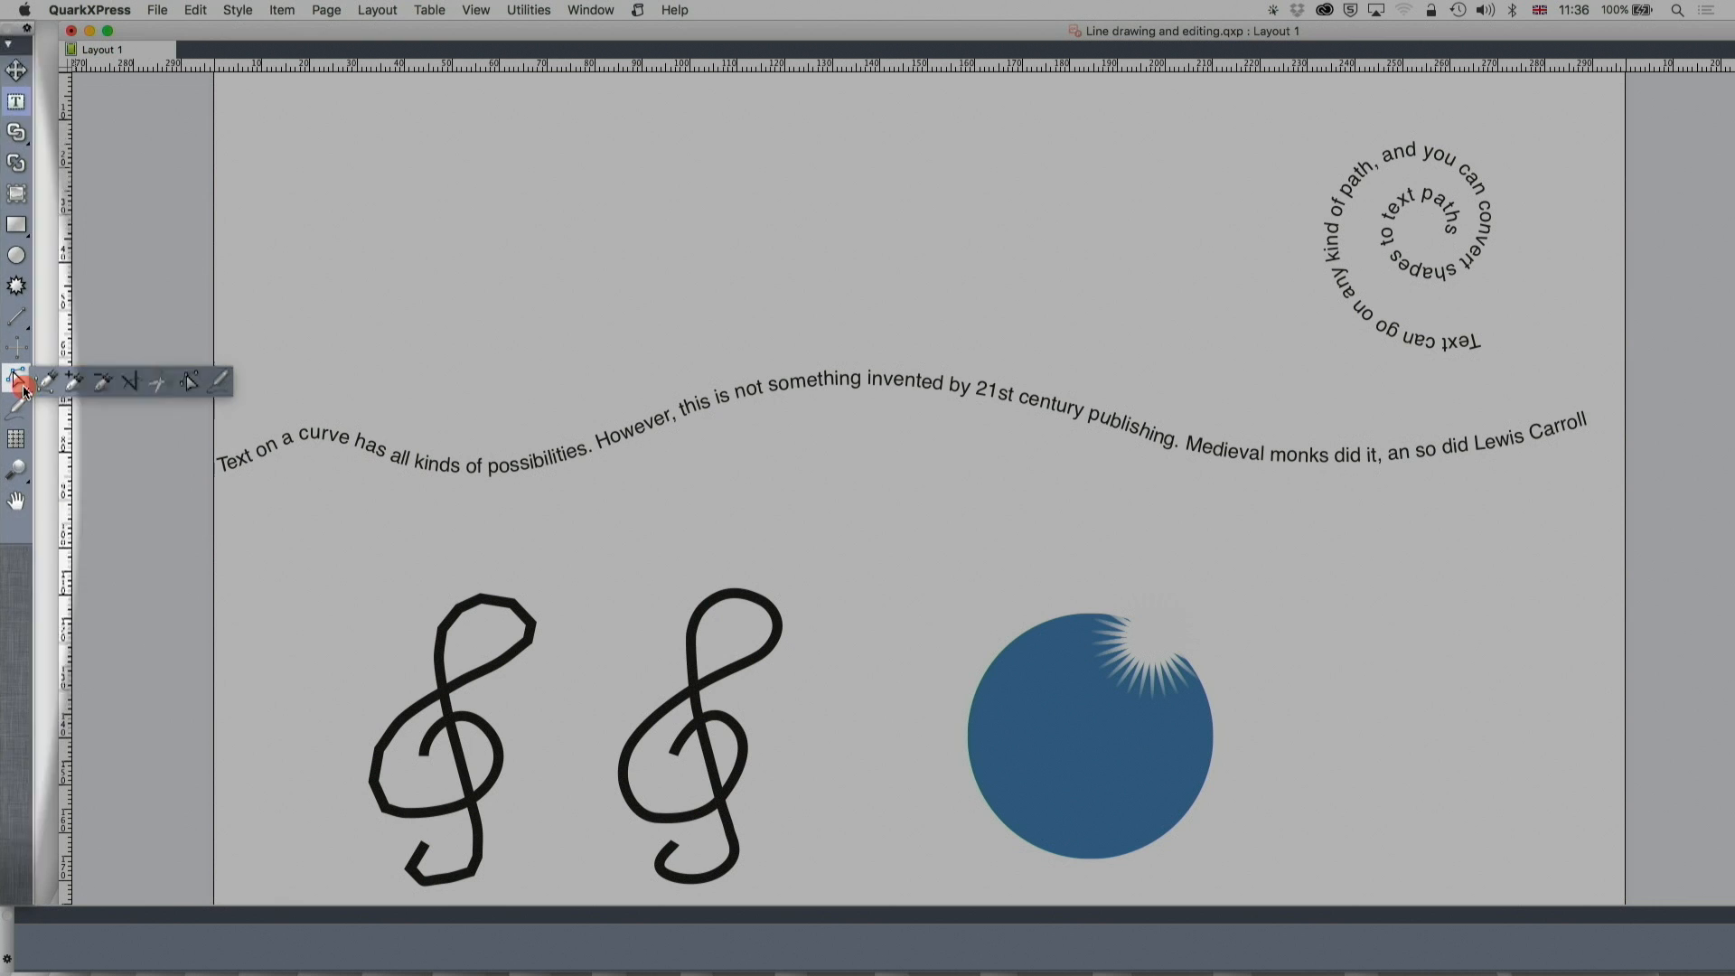
mouse_move(15, 410)
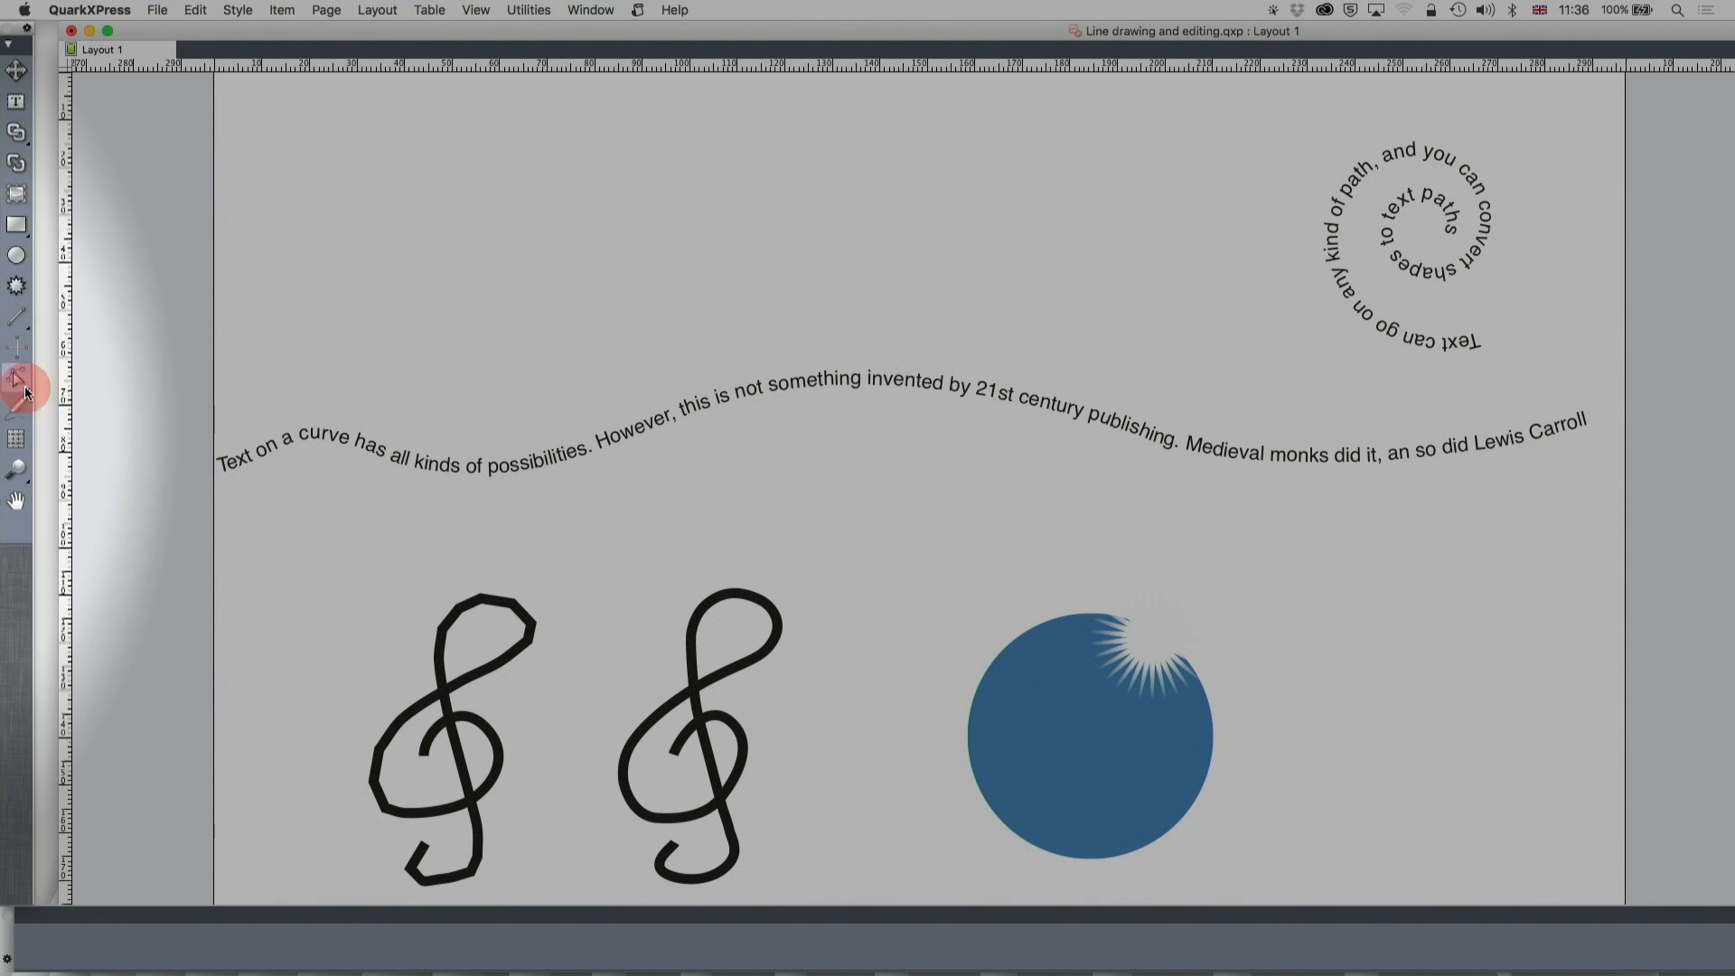
click(16, 381)
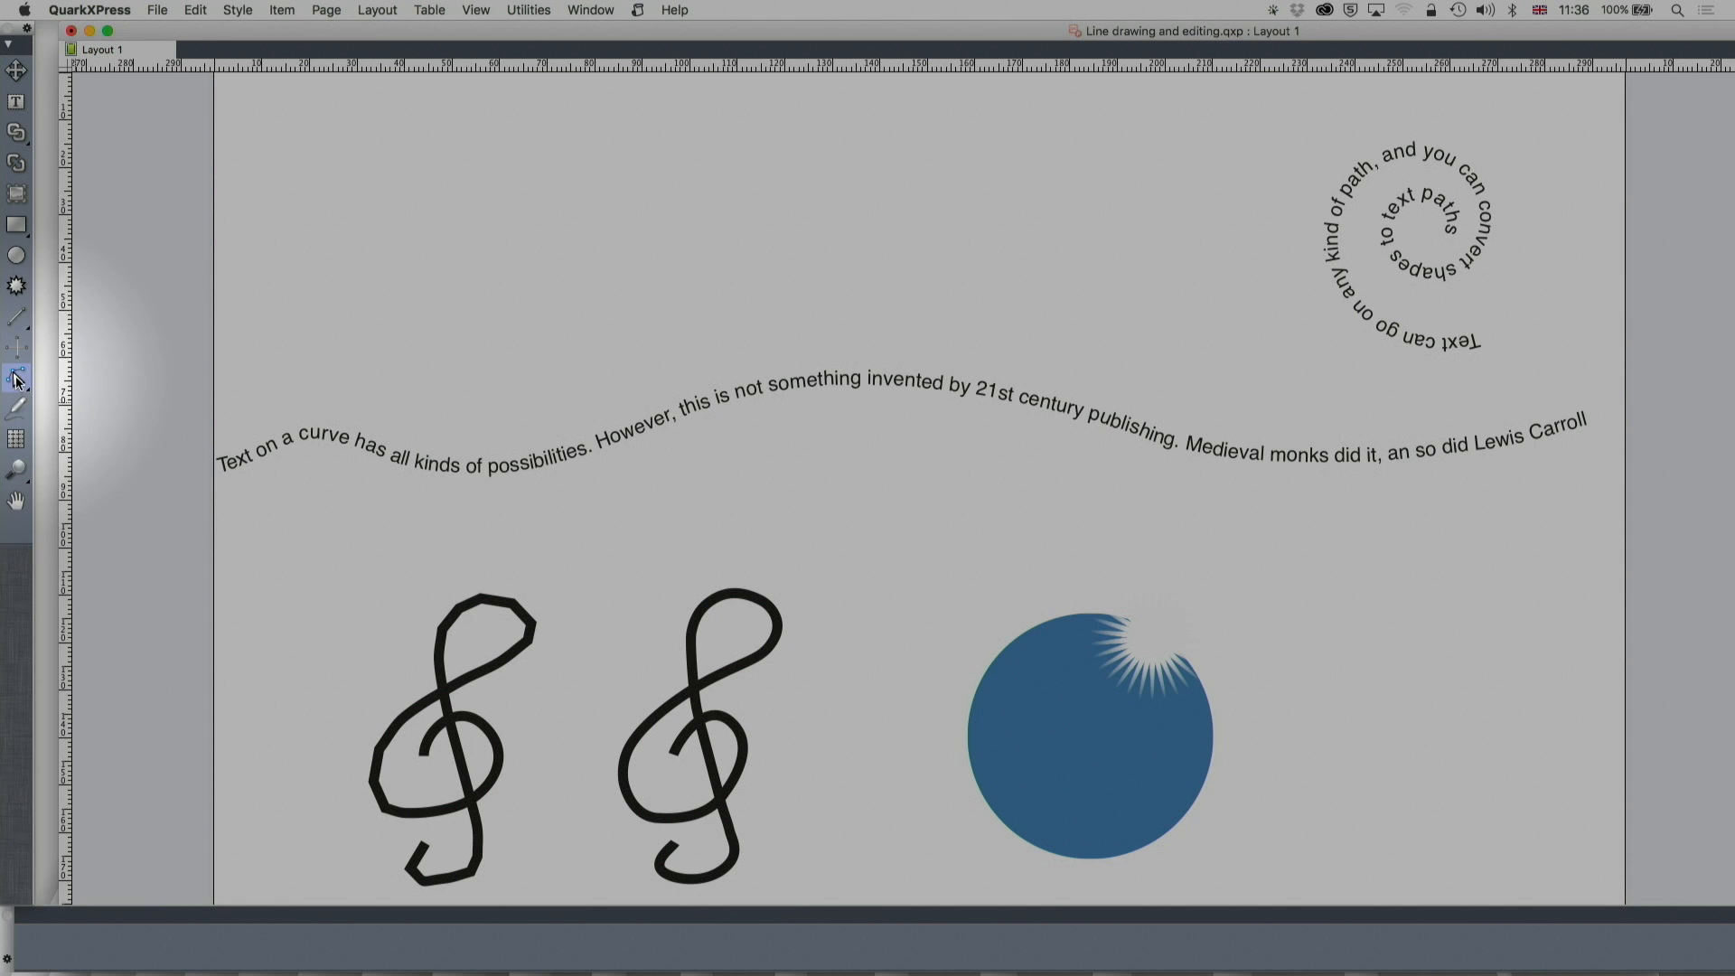
mouse_move(16, 379)
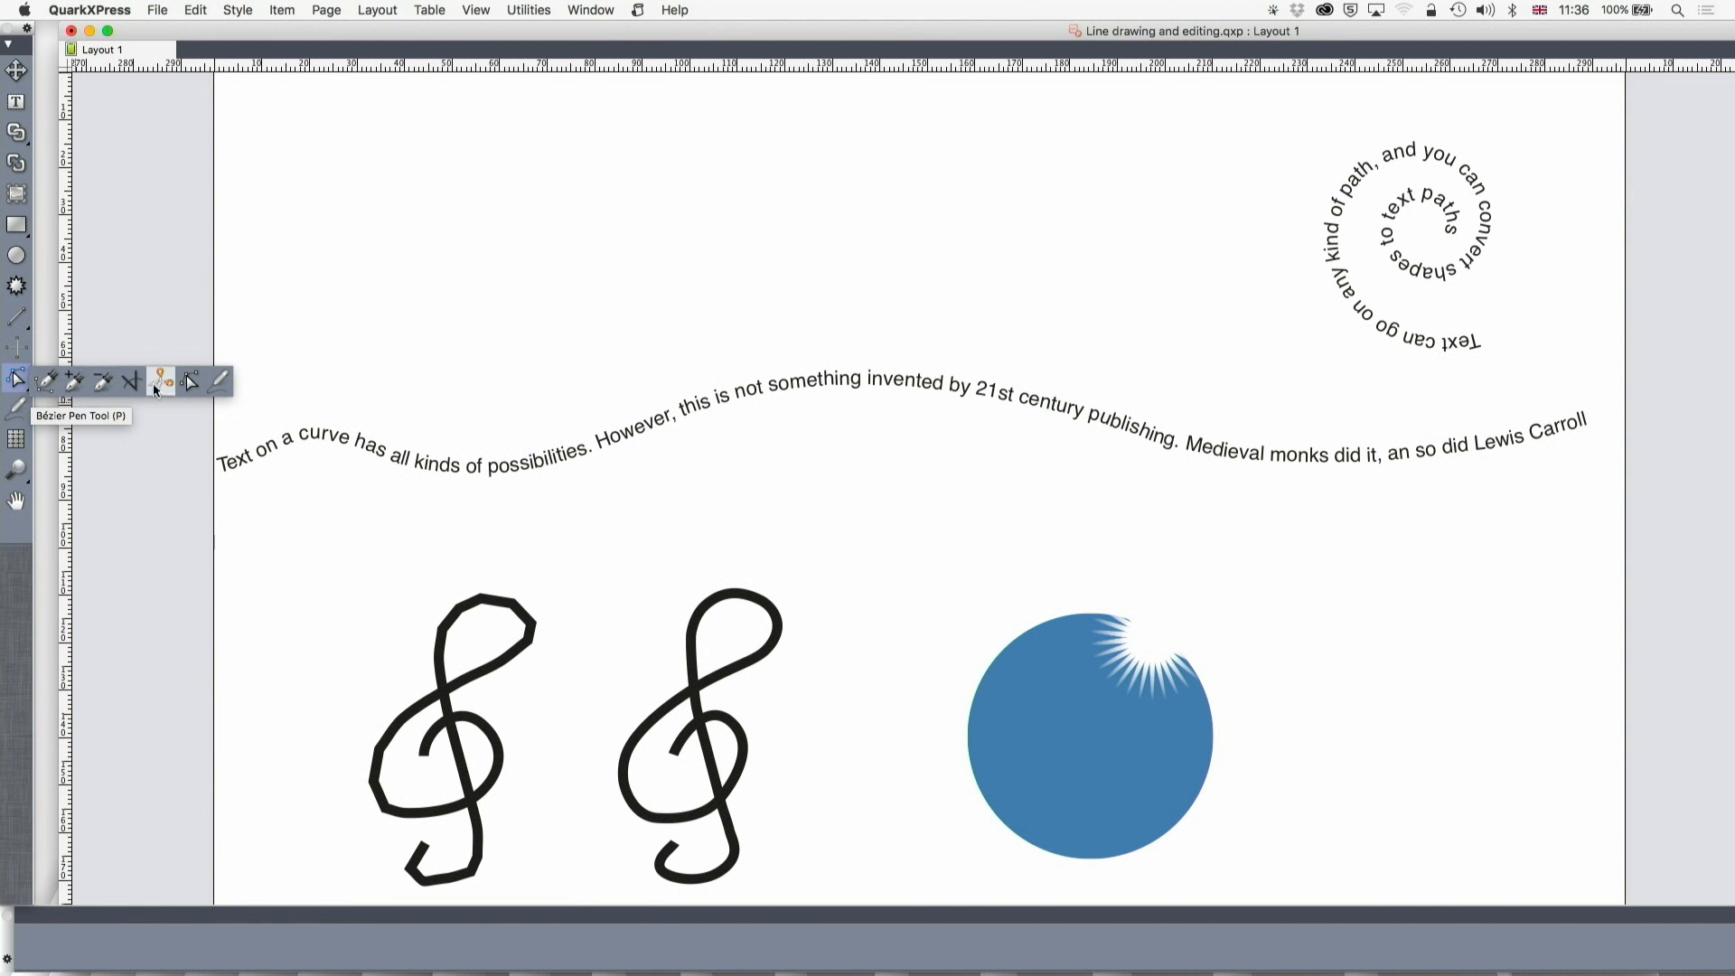
mouse_move(219, 381)
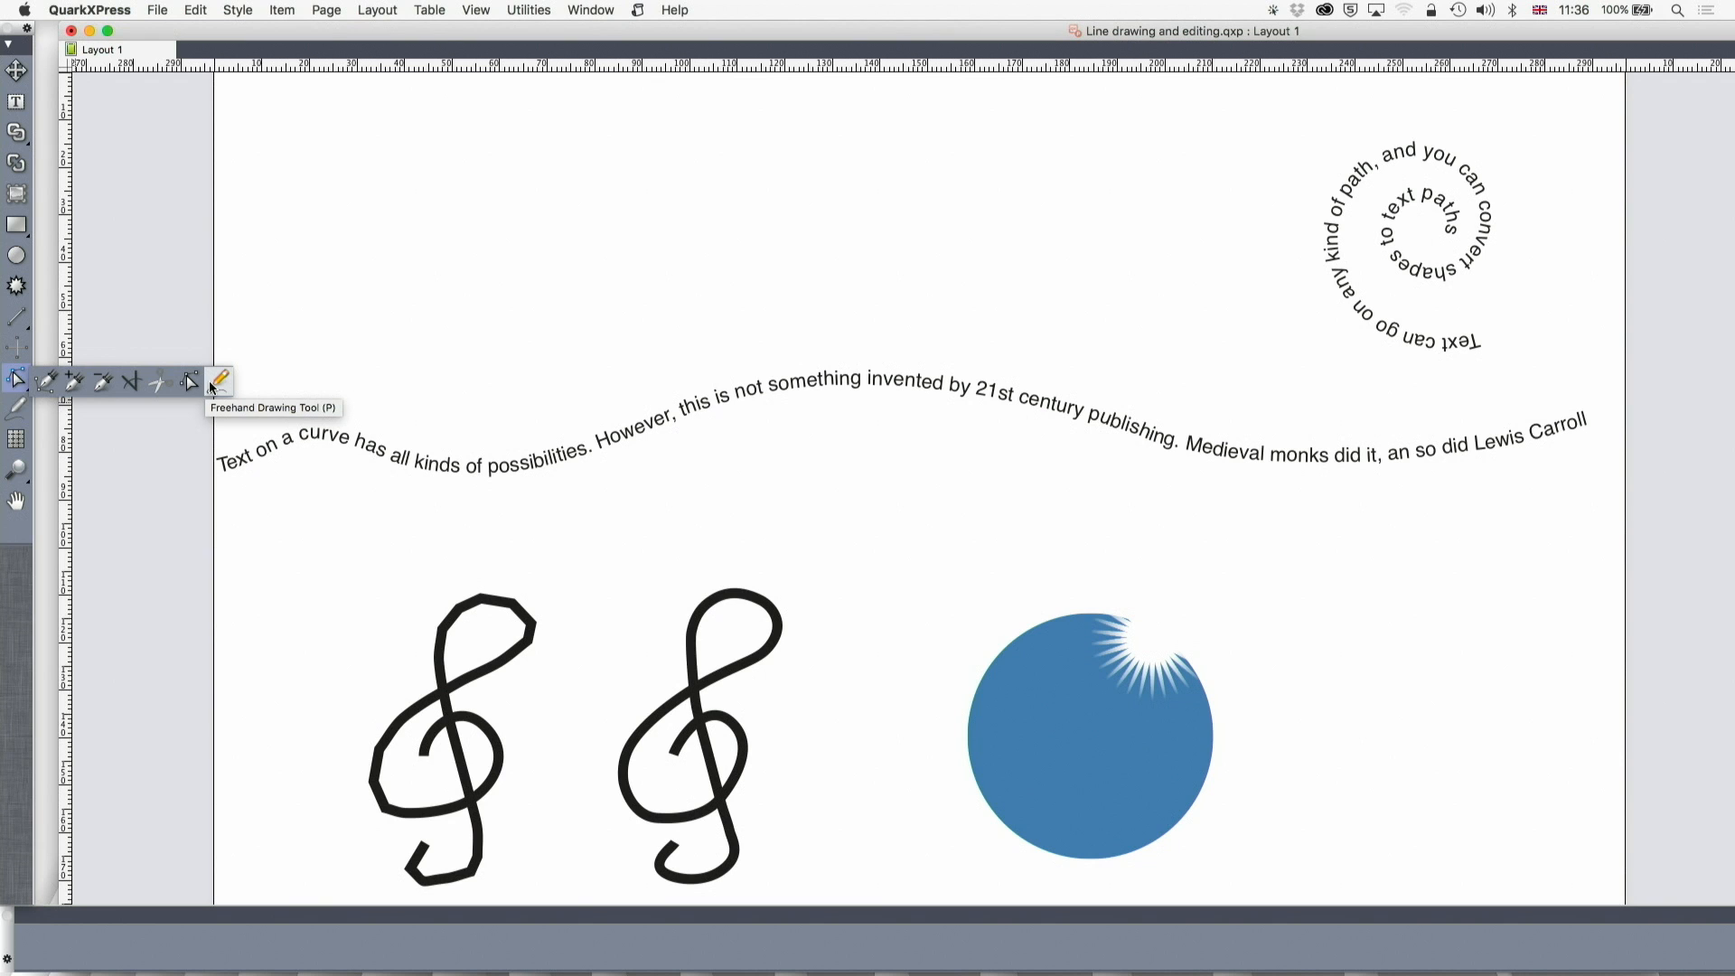
Sketch a squiggly freehand line above the curved text at the top left of the page.
drag(215, 392, 432, 298)
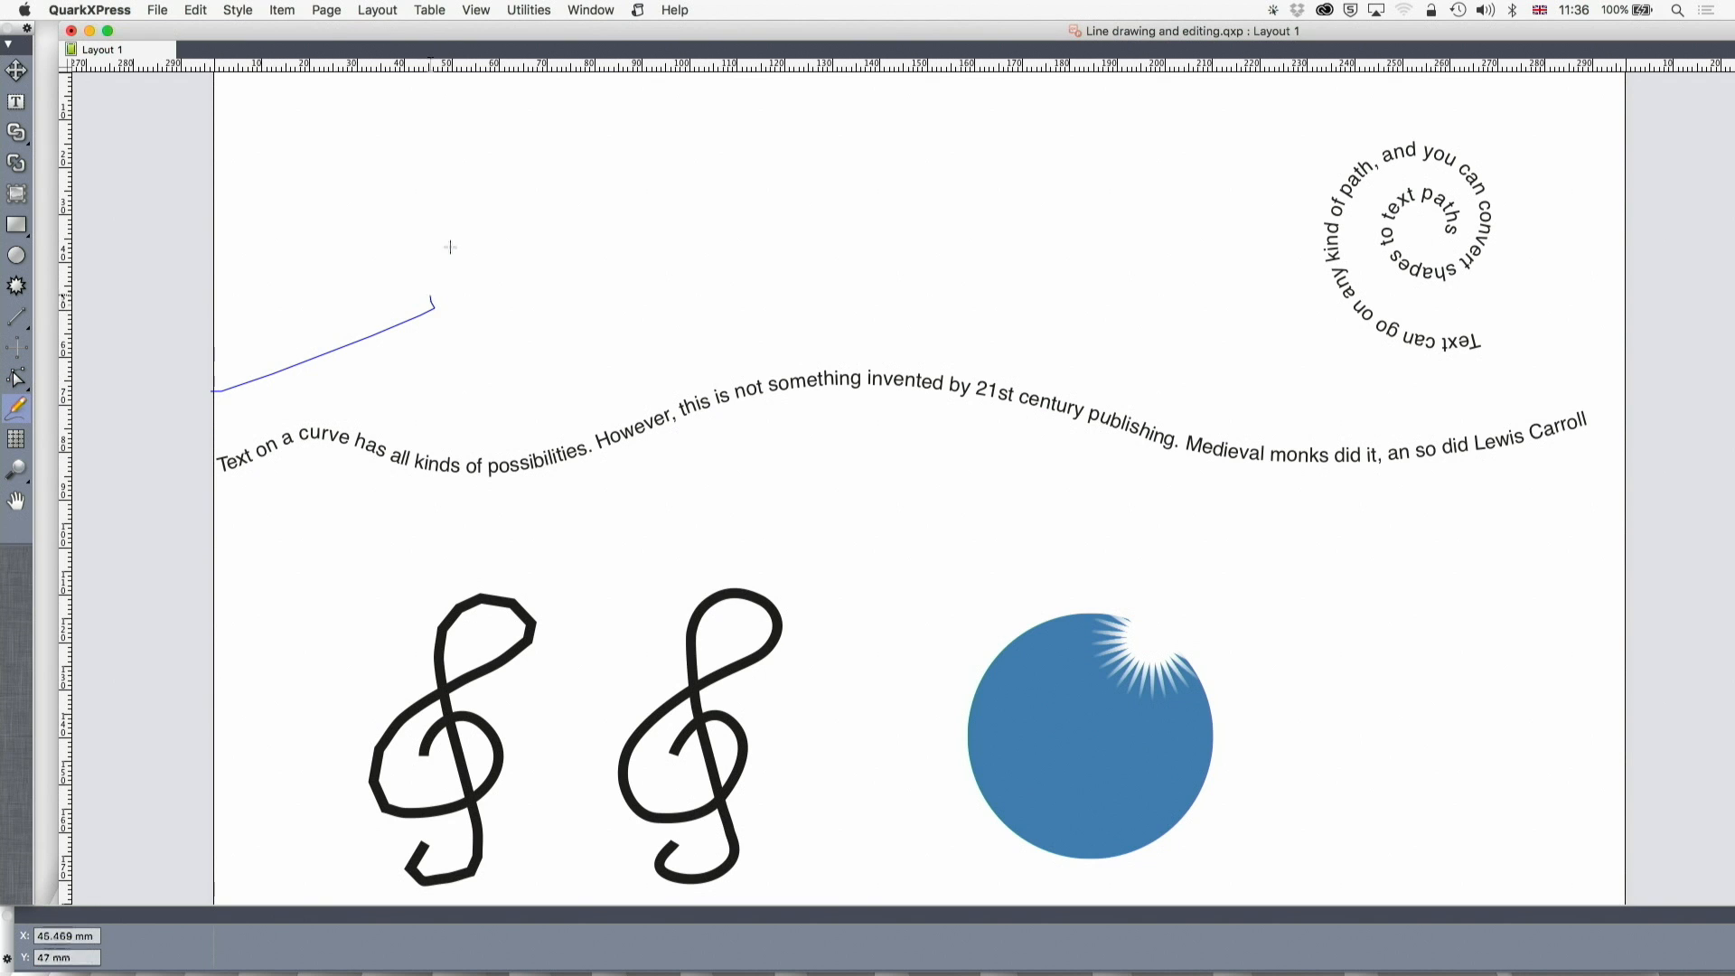
drag(435, 300, 746, 209)
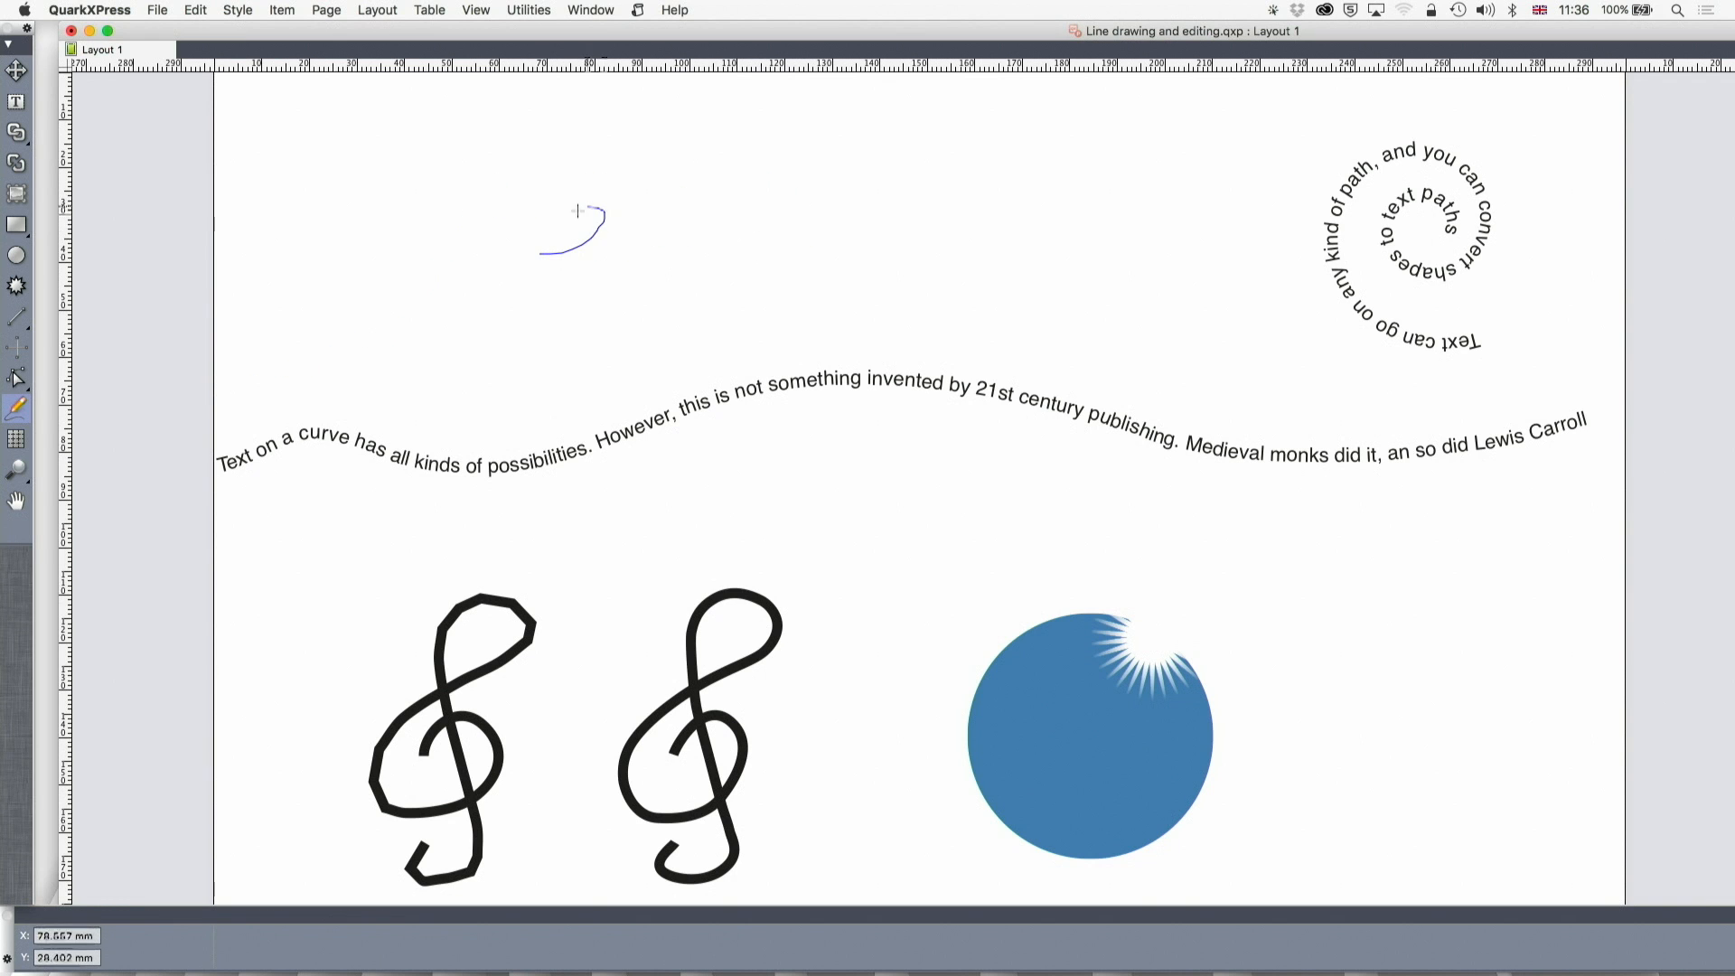
drag(575, 228, 857, 144)
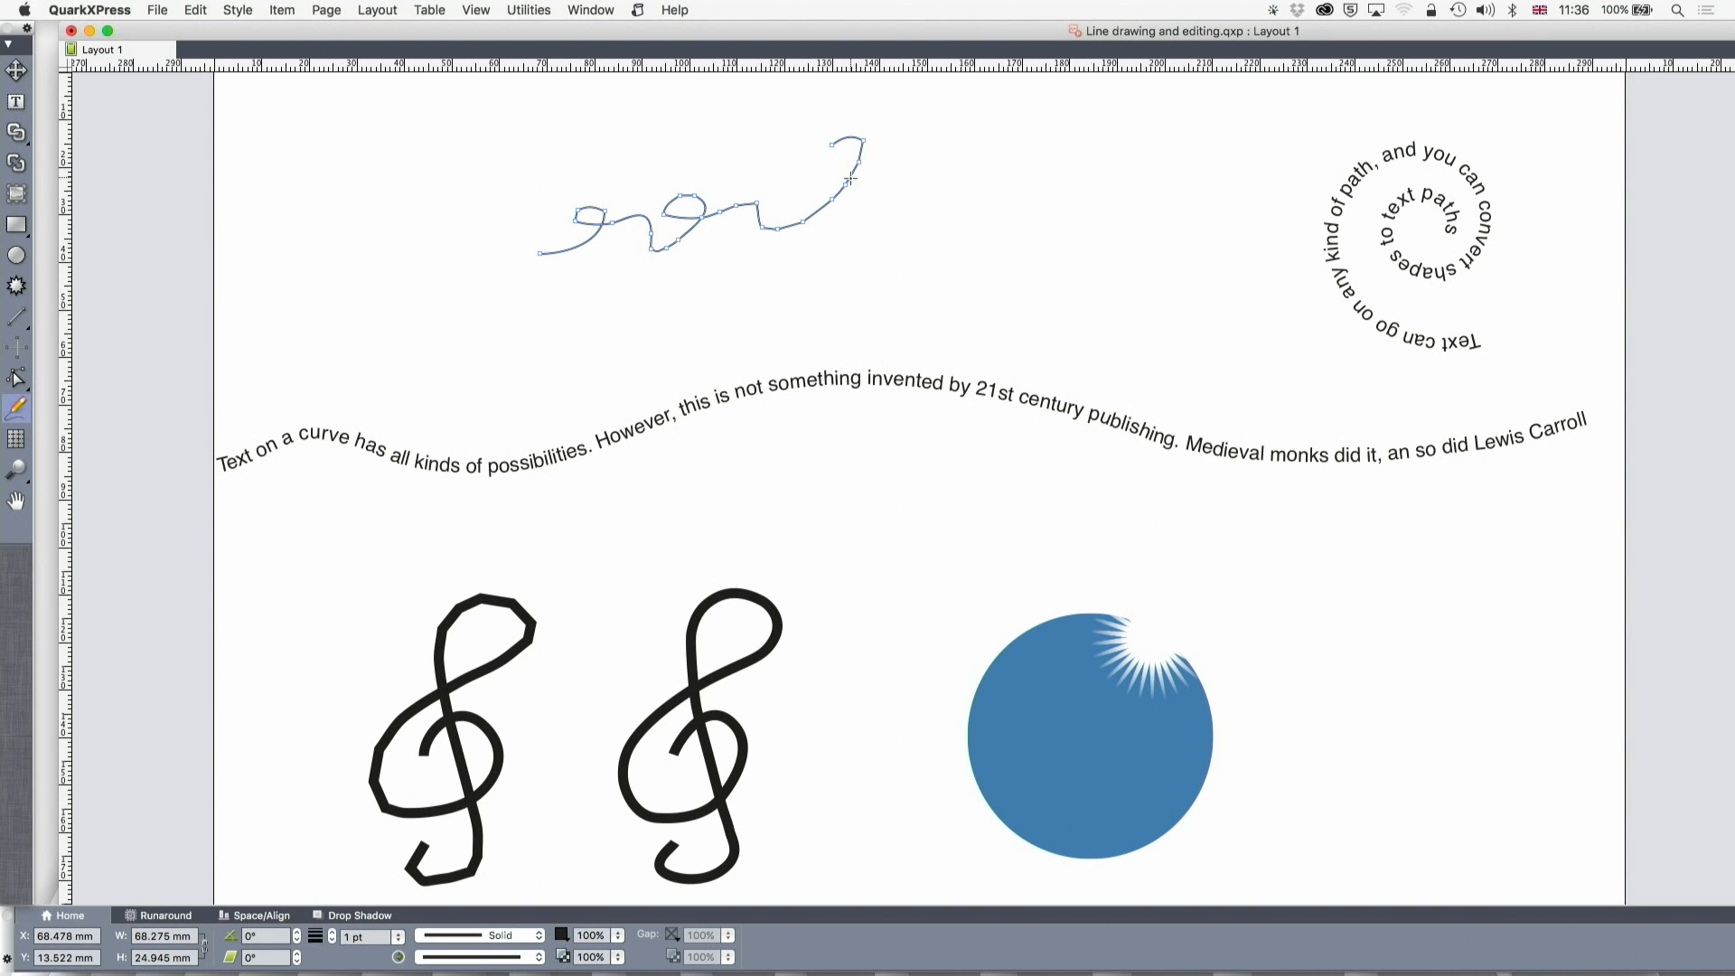
click(824, 159)
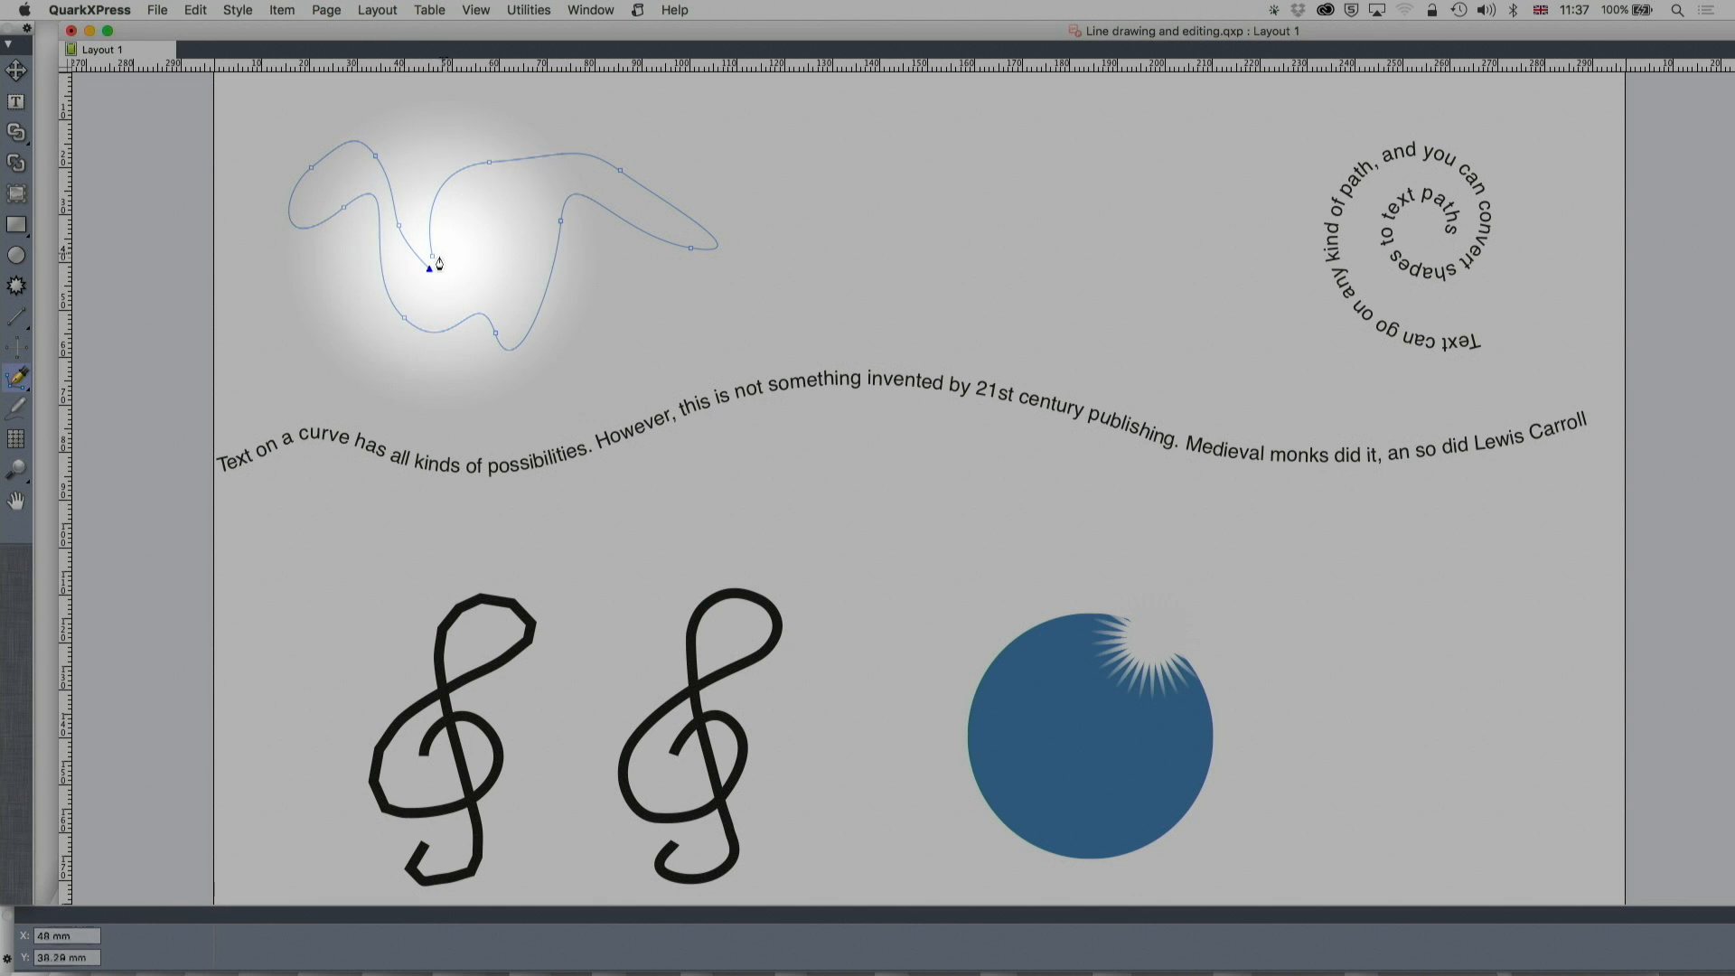
Finish the larger looping freehand Bézier shape in the upper left area.
drag(436, 264, 466, 227)
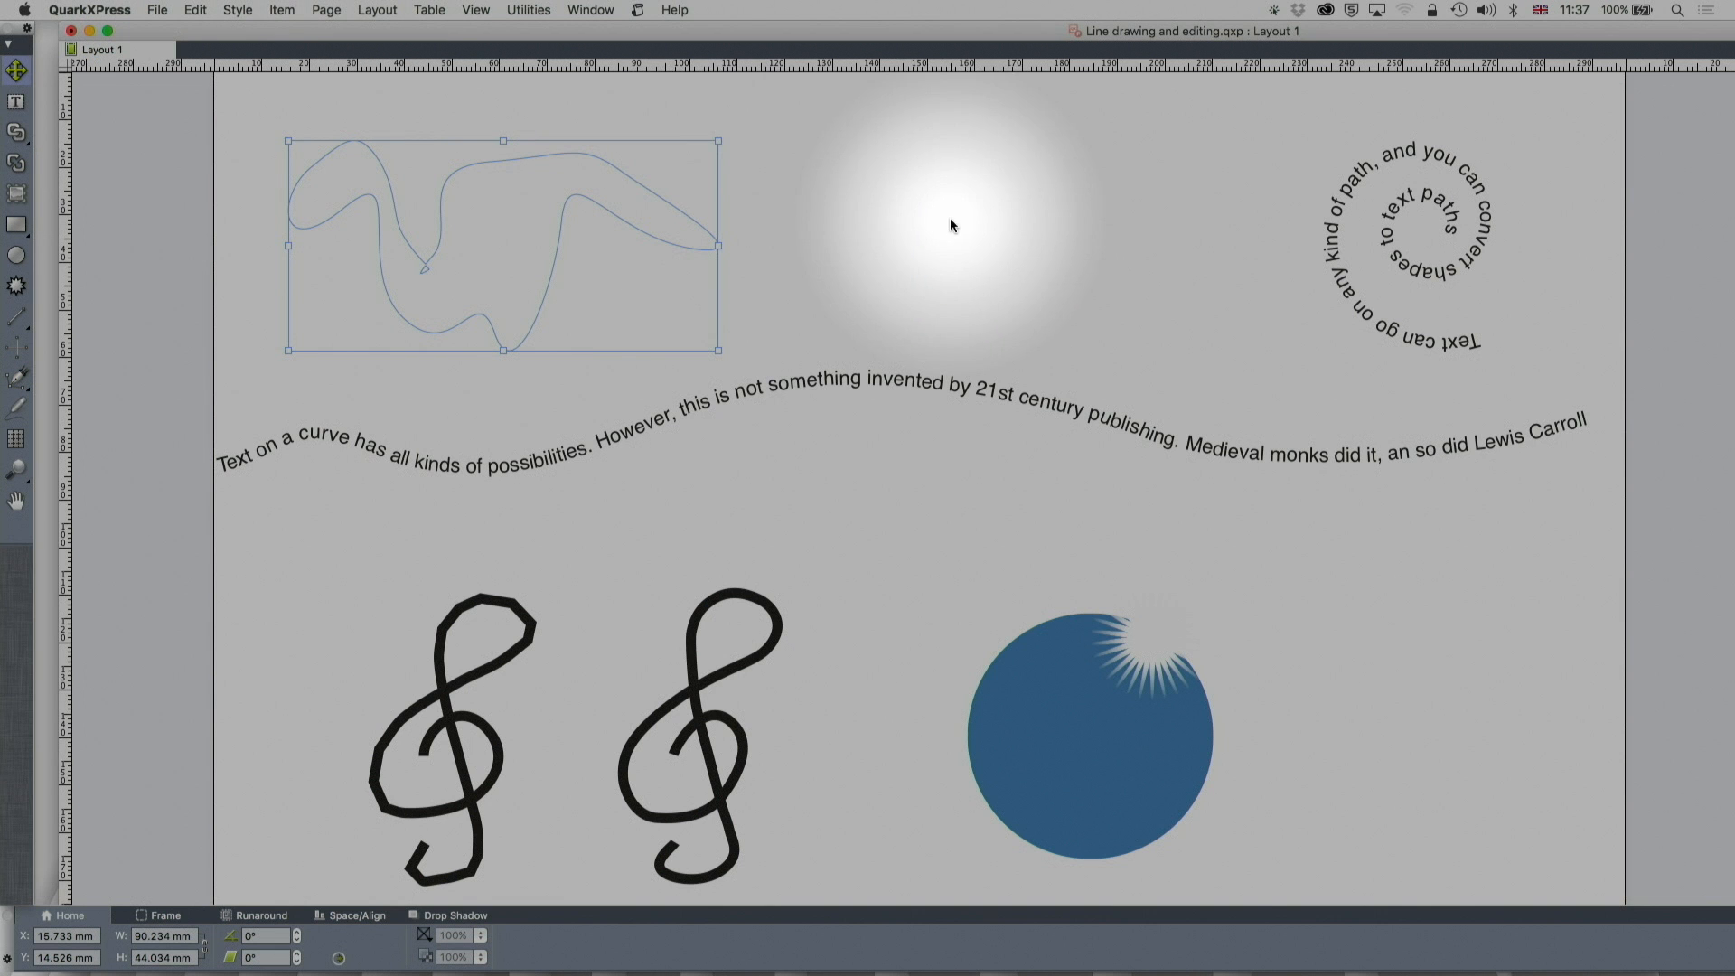
Show the Colours palette via the Window menu and edit the freehand shape's frame width.
click(589, 11)
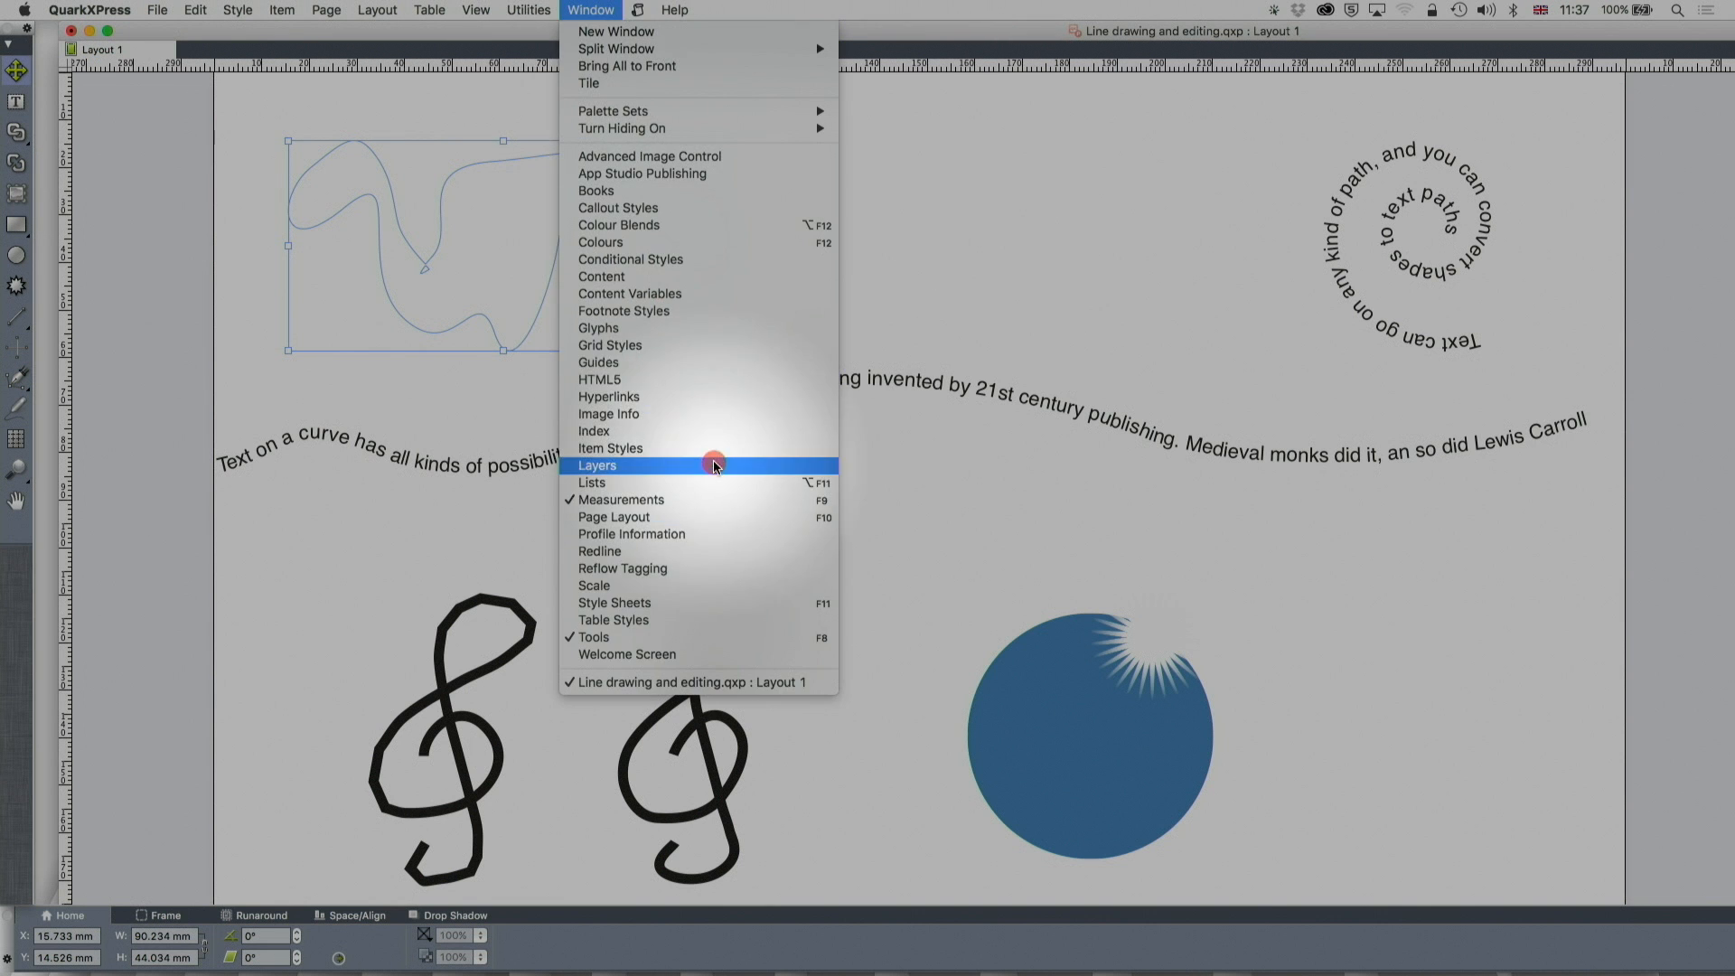
mouse_move(731, 250)
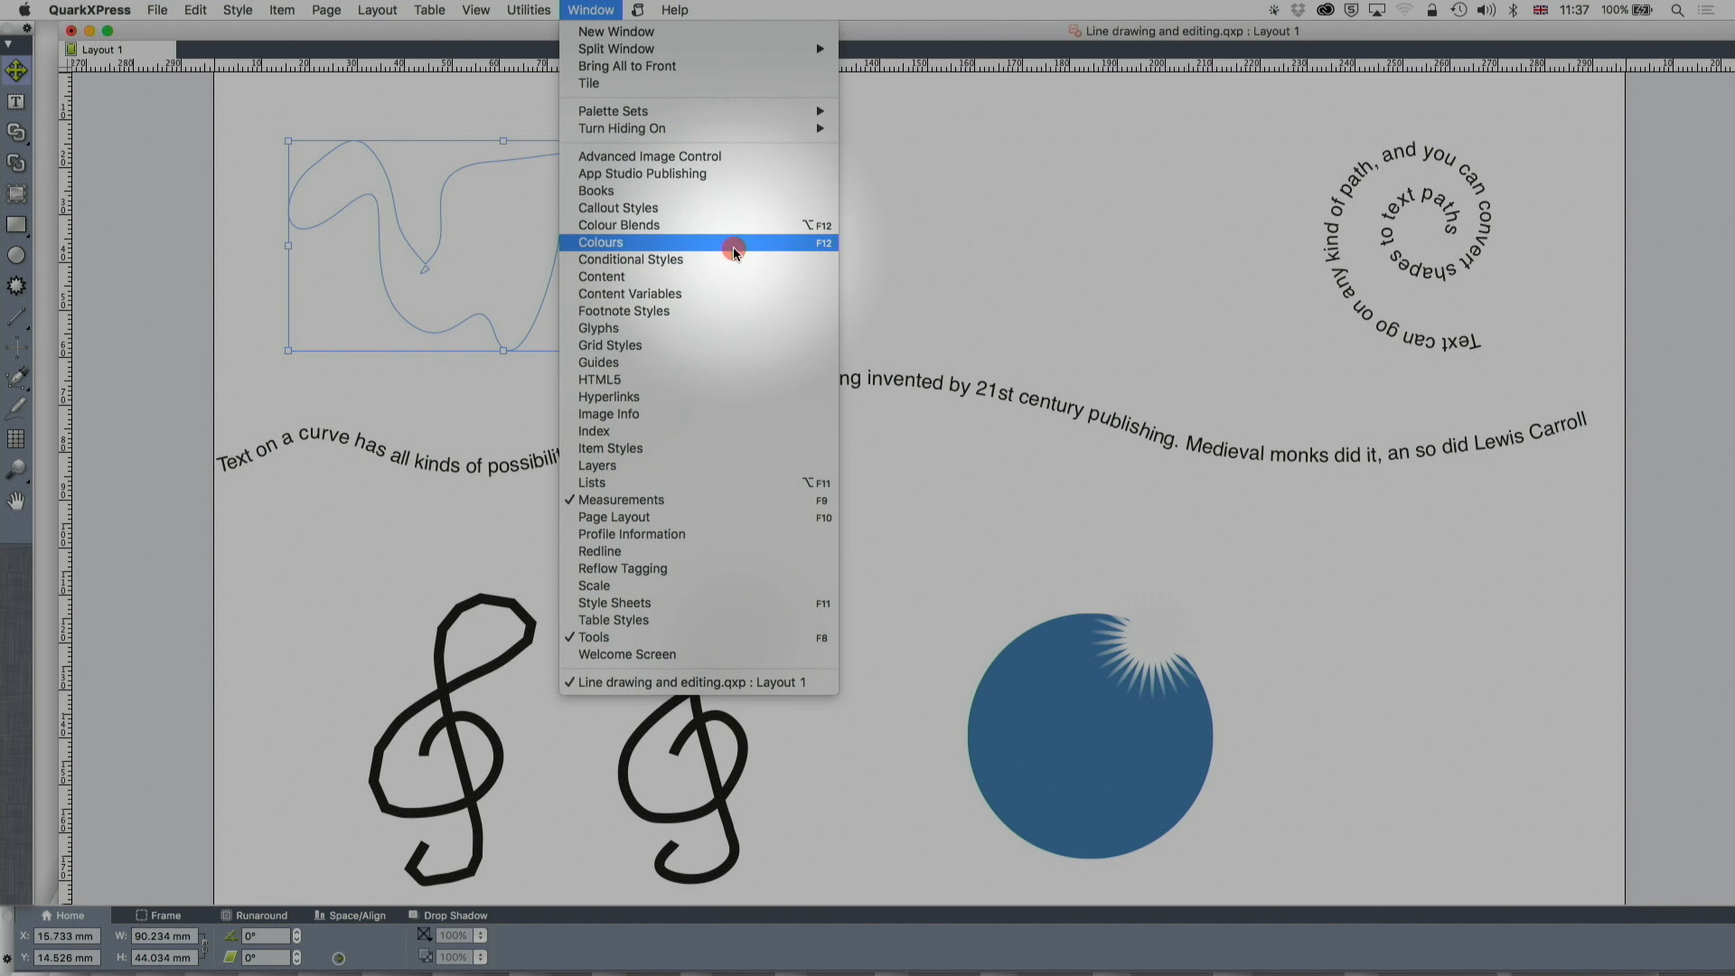
click(602, 242)
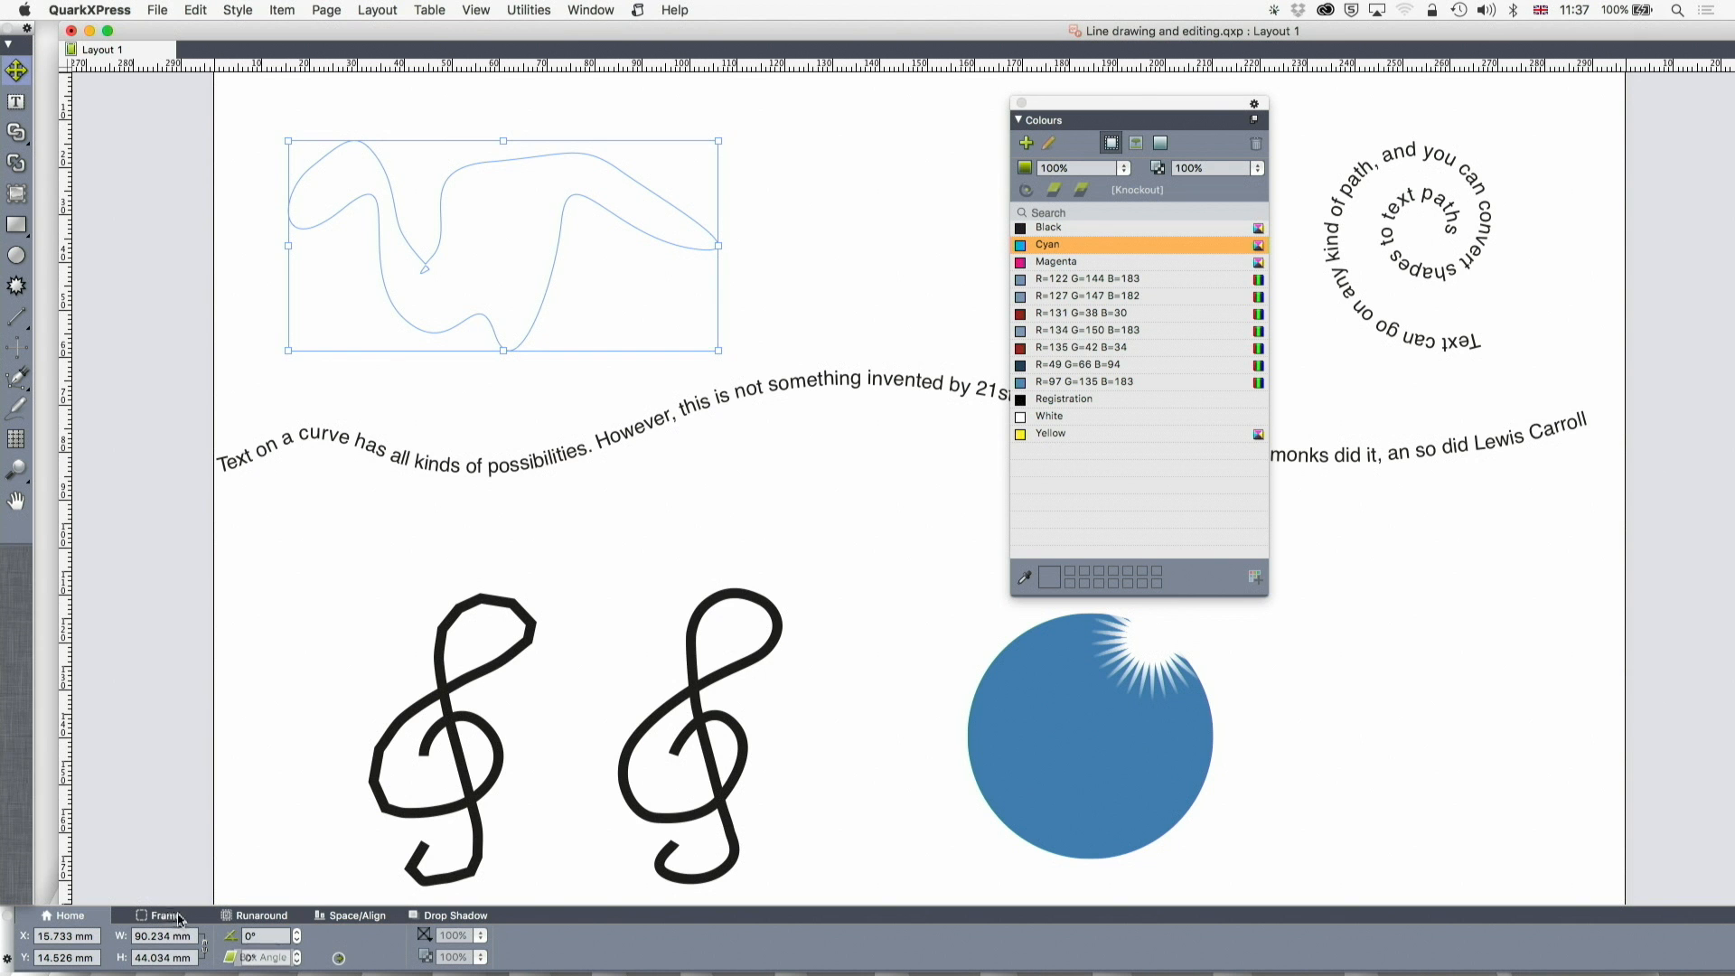
click(166, 914)
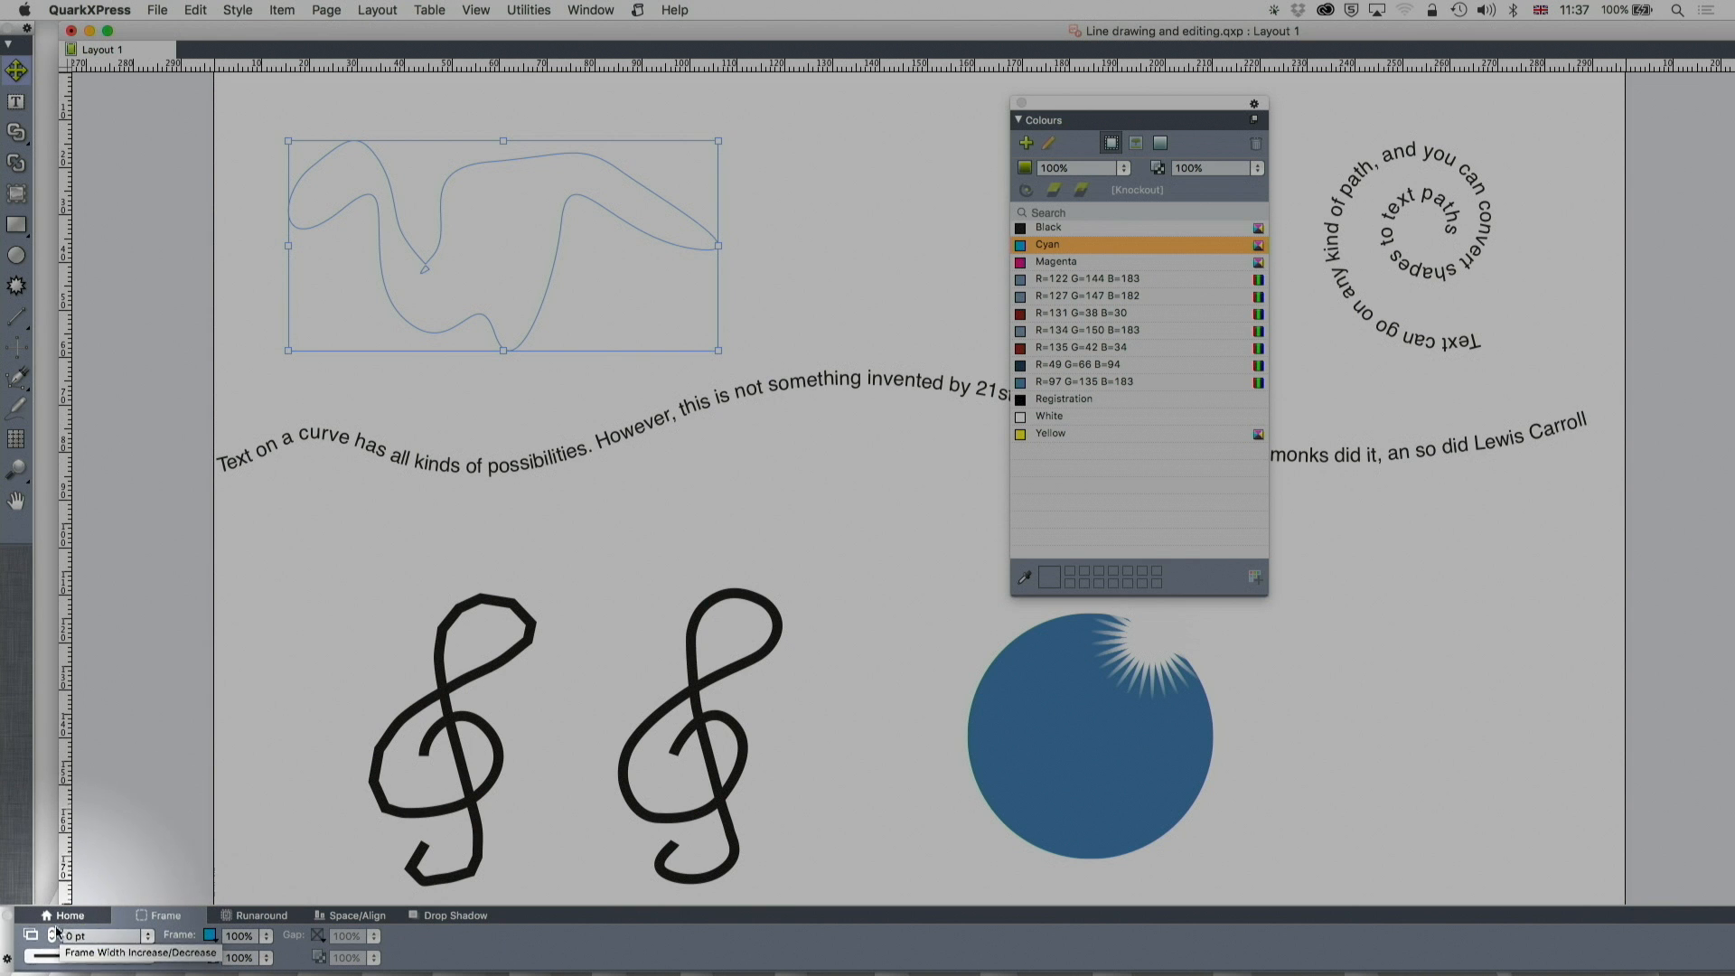
click(53, 934)
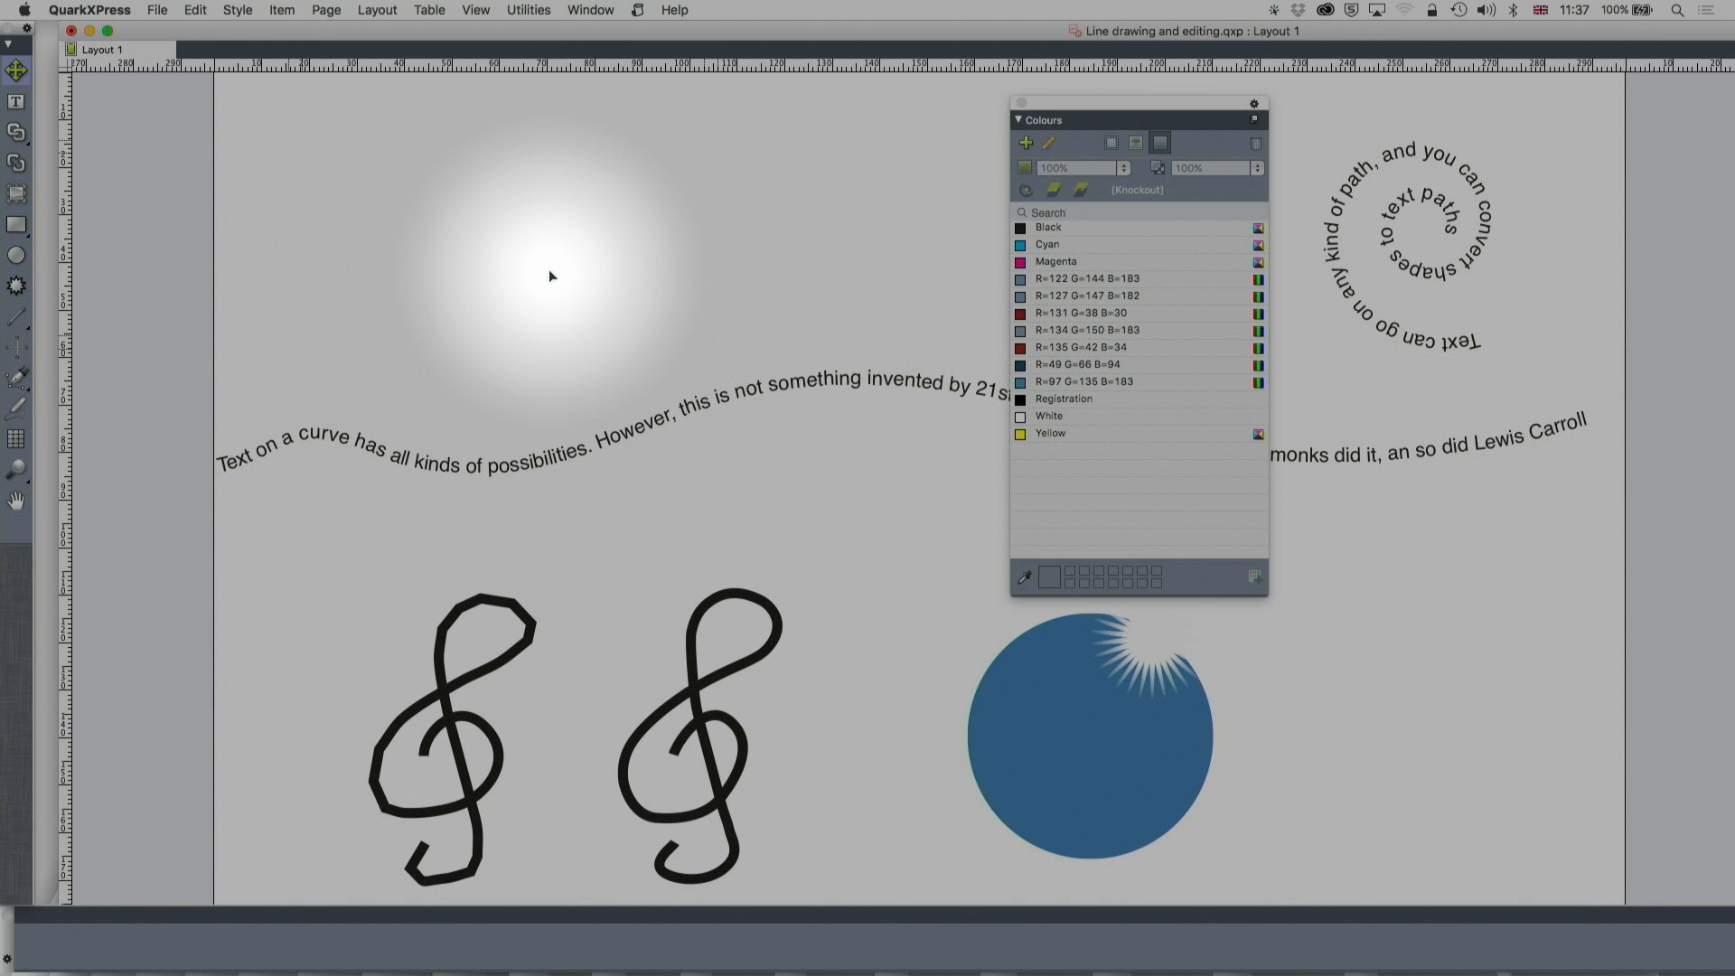
Pan the page so both treble clefs sit higher in view.
drag(1135, 119, 1375, 181)
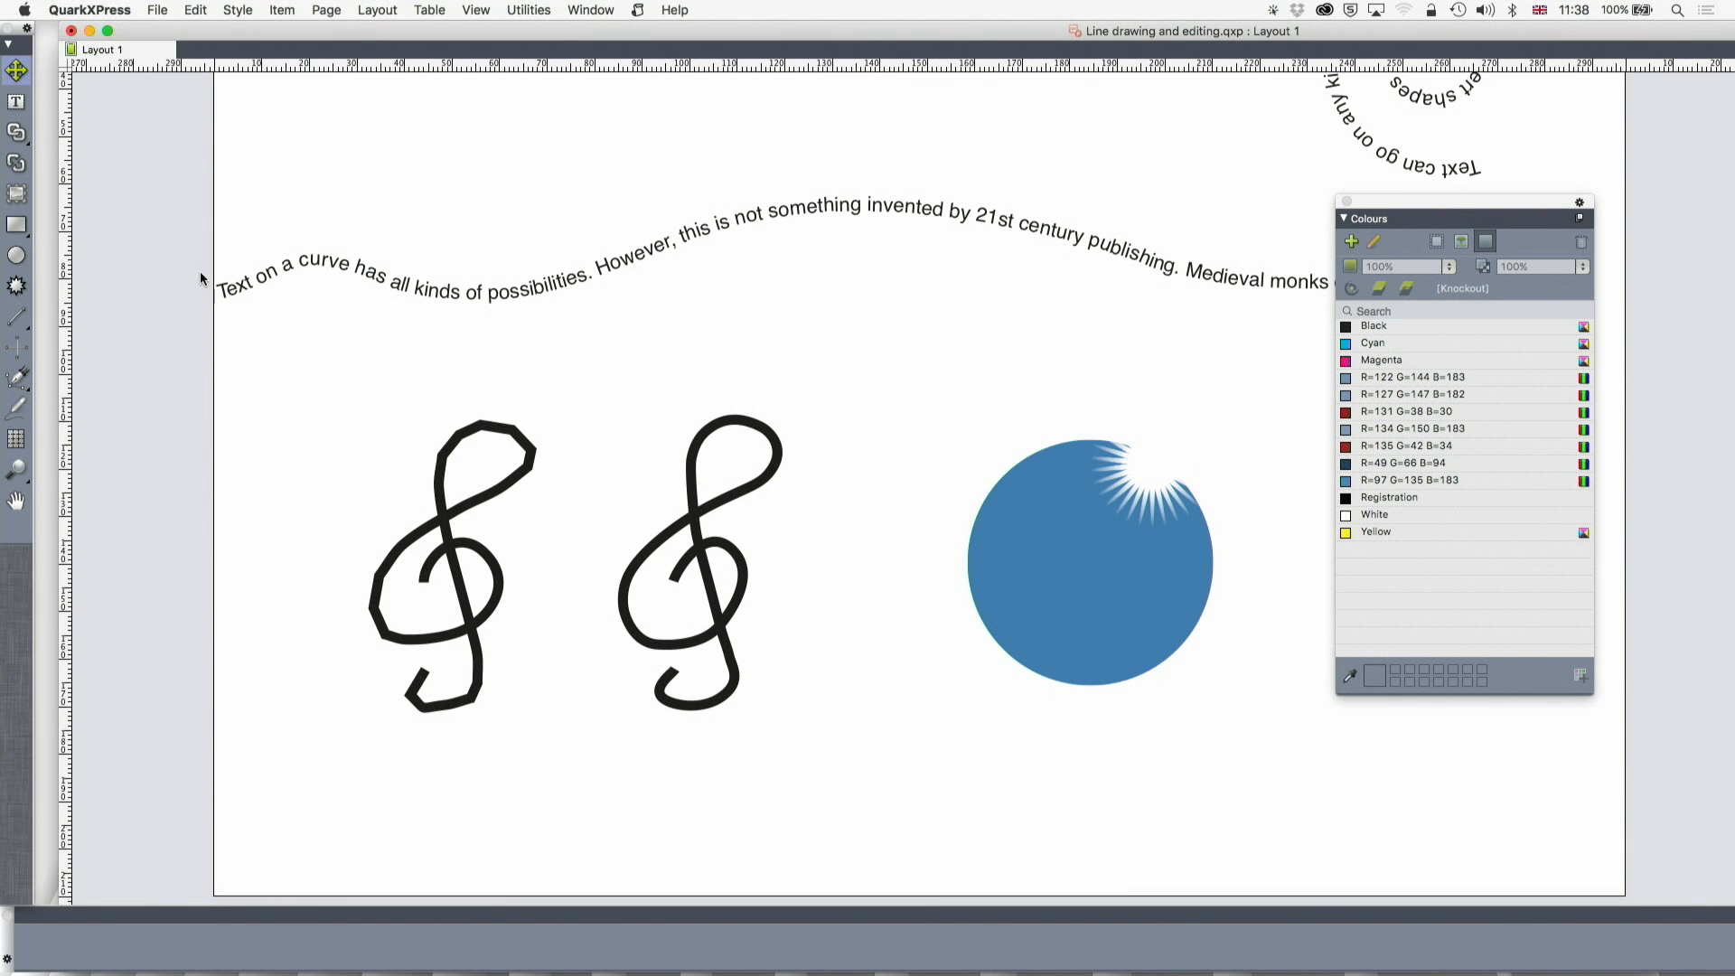
mouse_move(468, 504)
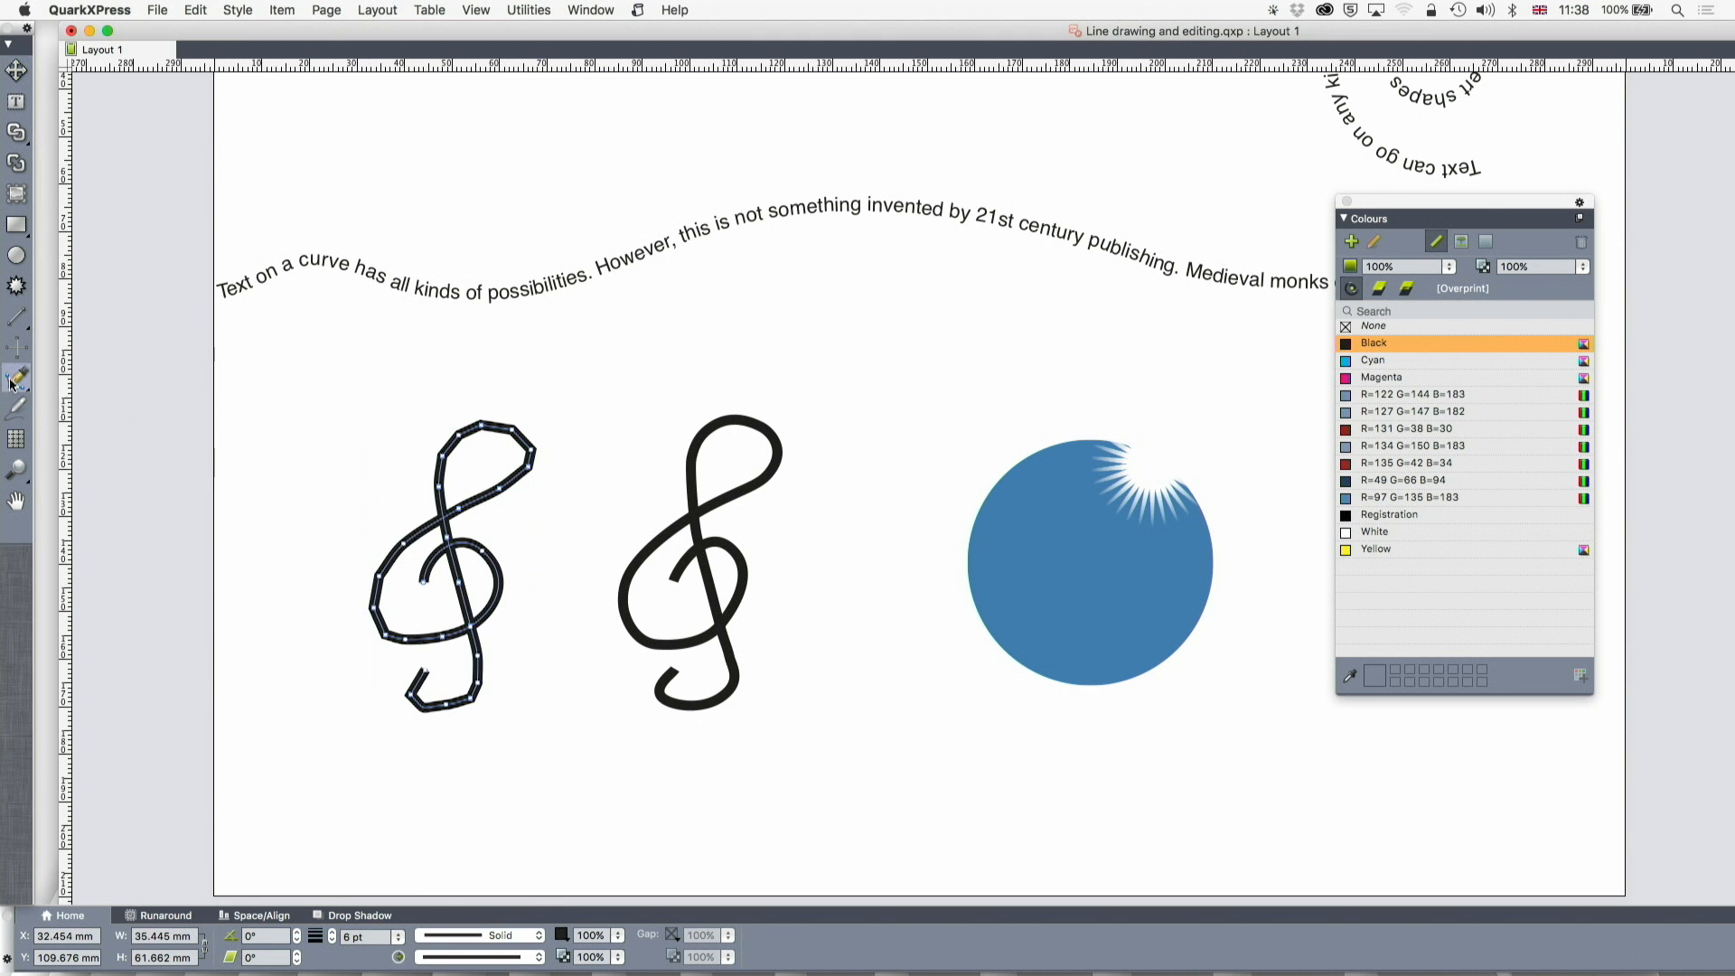
mouse_move(16, 379)
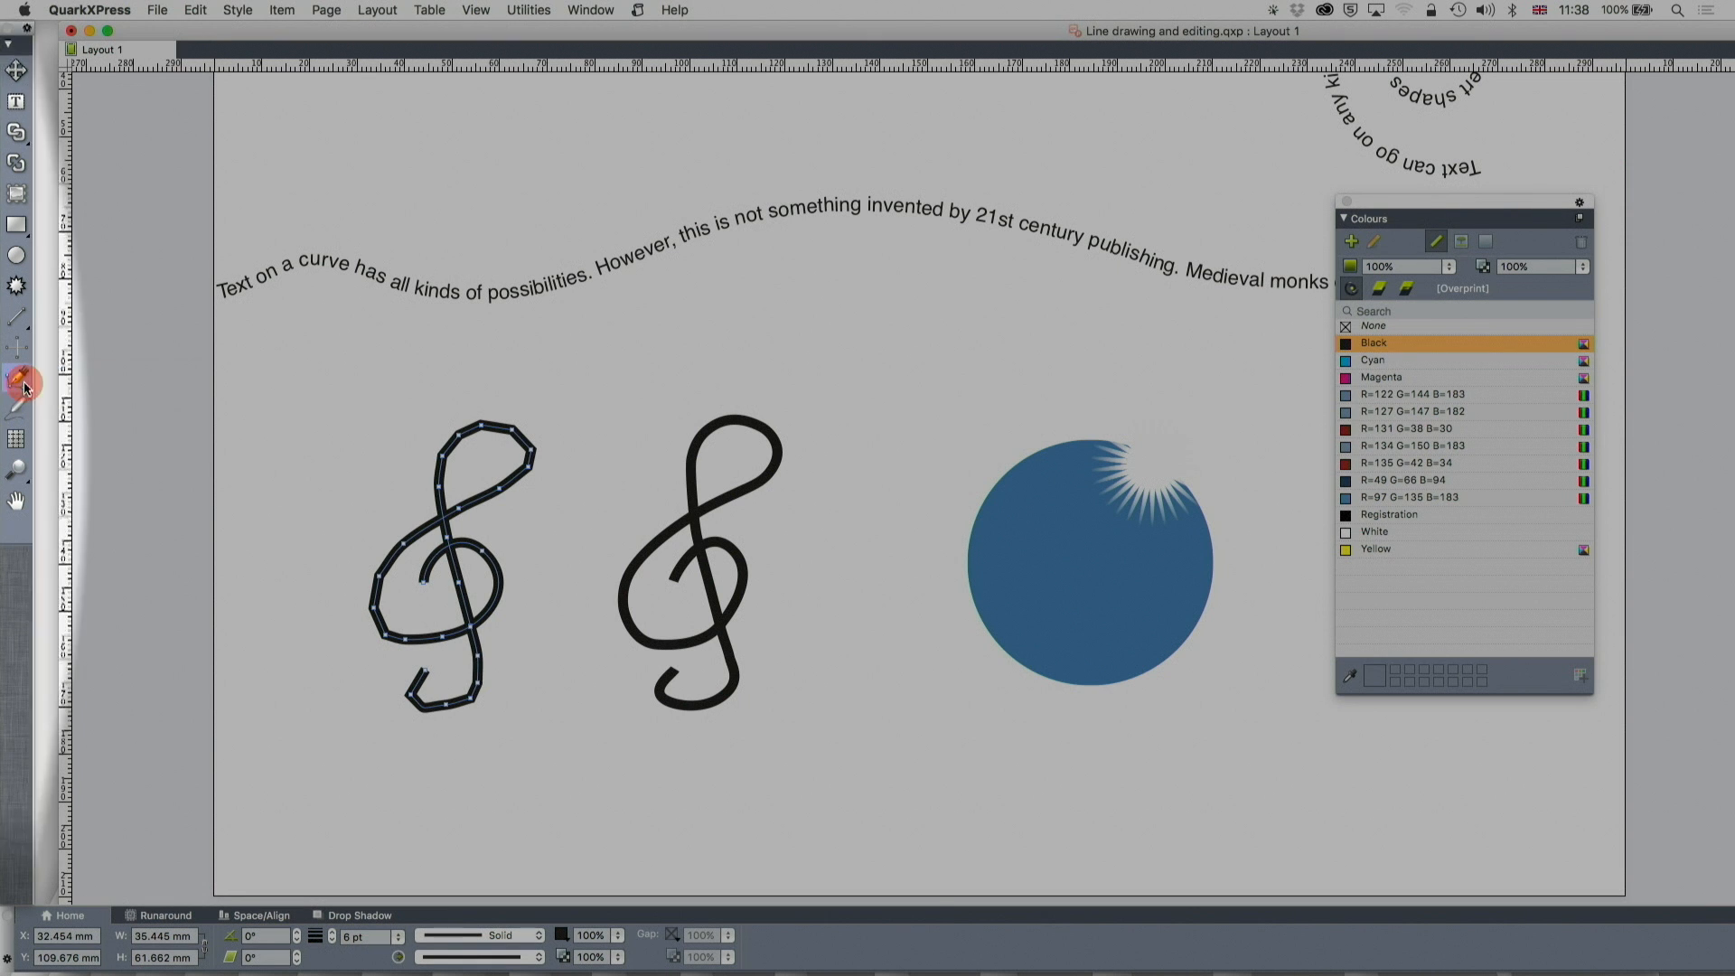
mouse_move(18, 383)
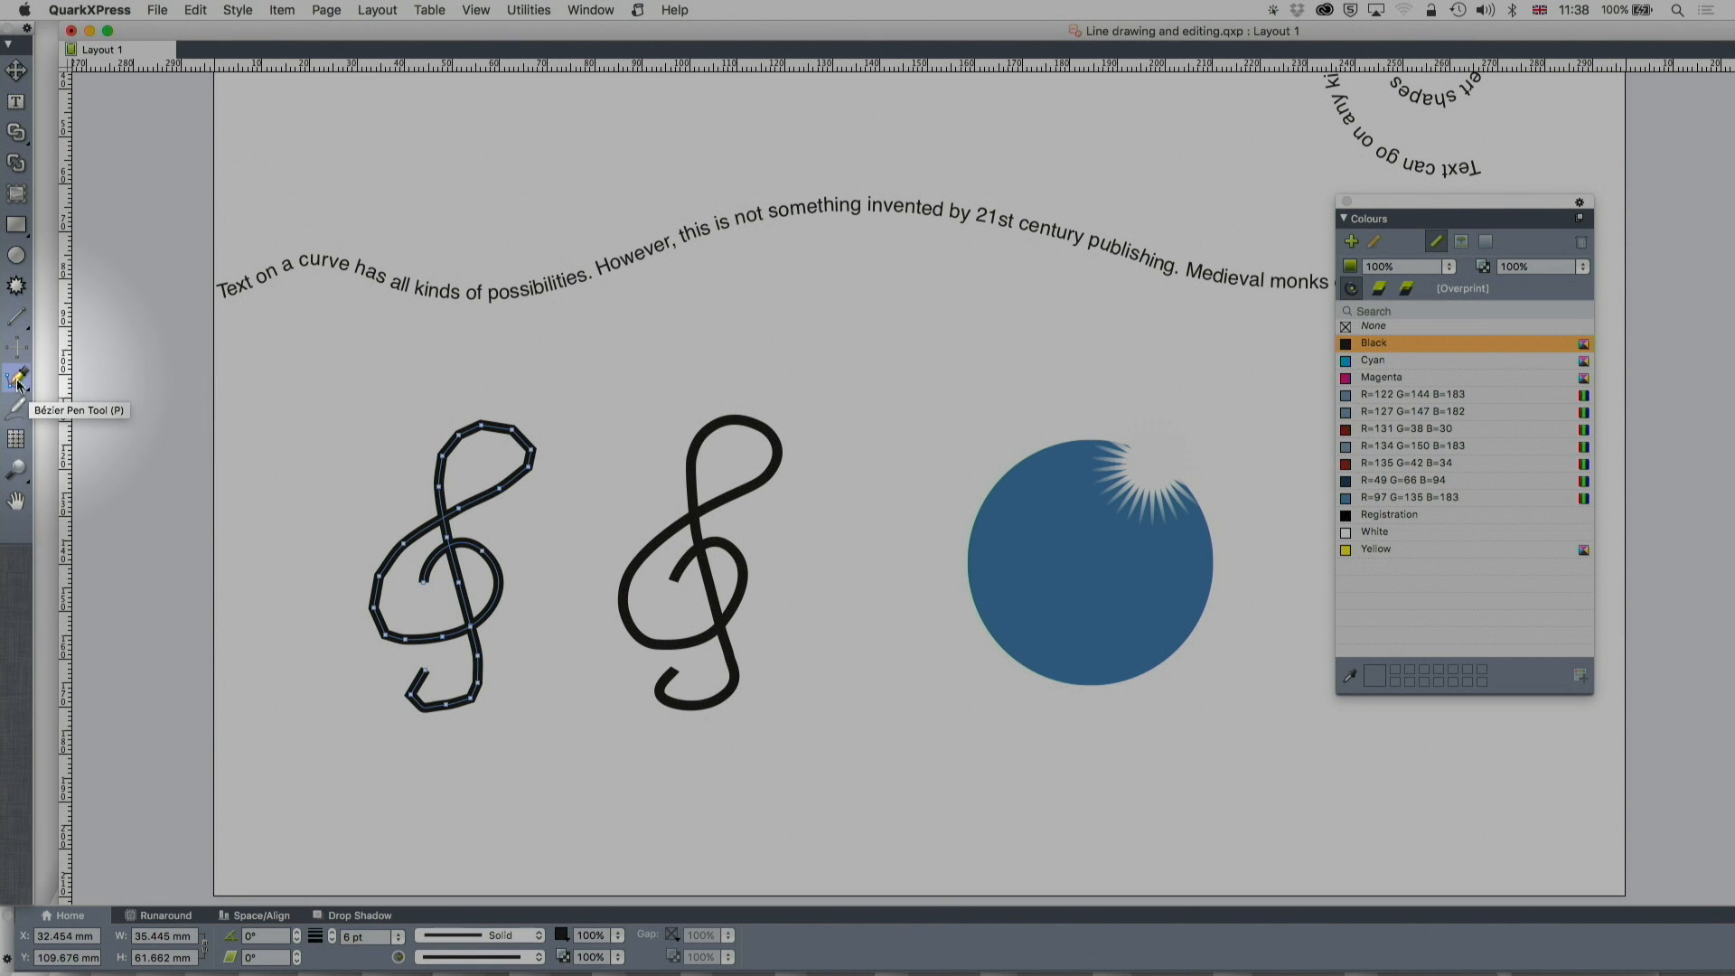
Expand the Bézier point-editing tool flyout to reach the Select Point tool.
click(18, 382)
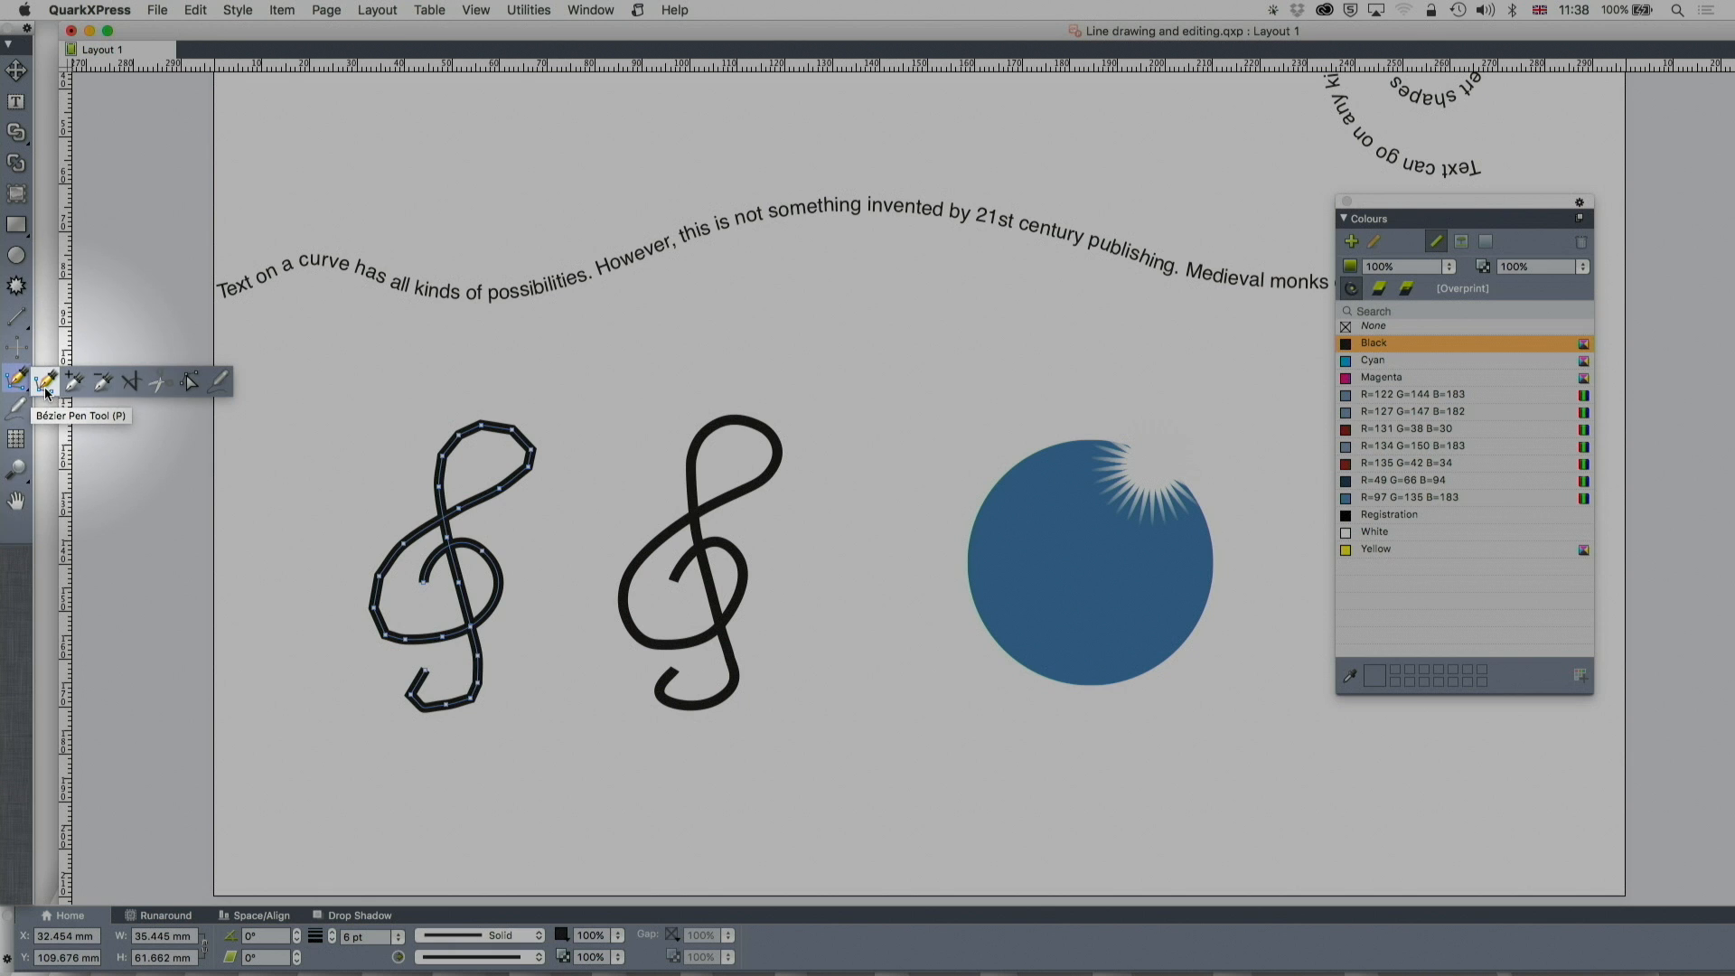
mouse_move(130, 382)
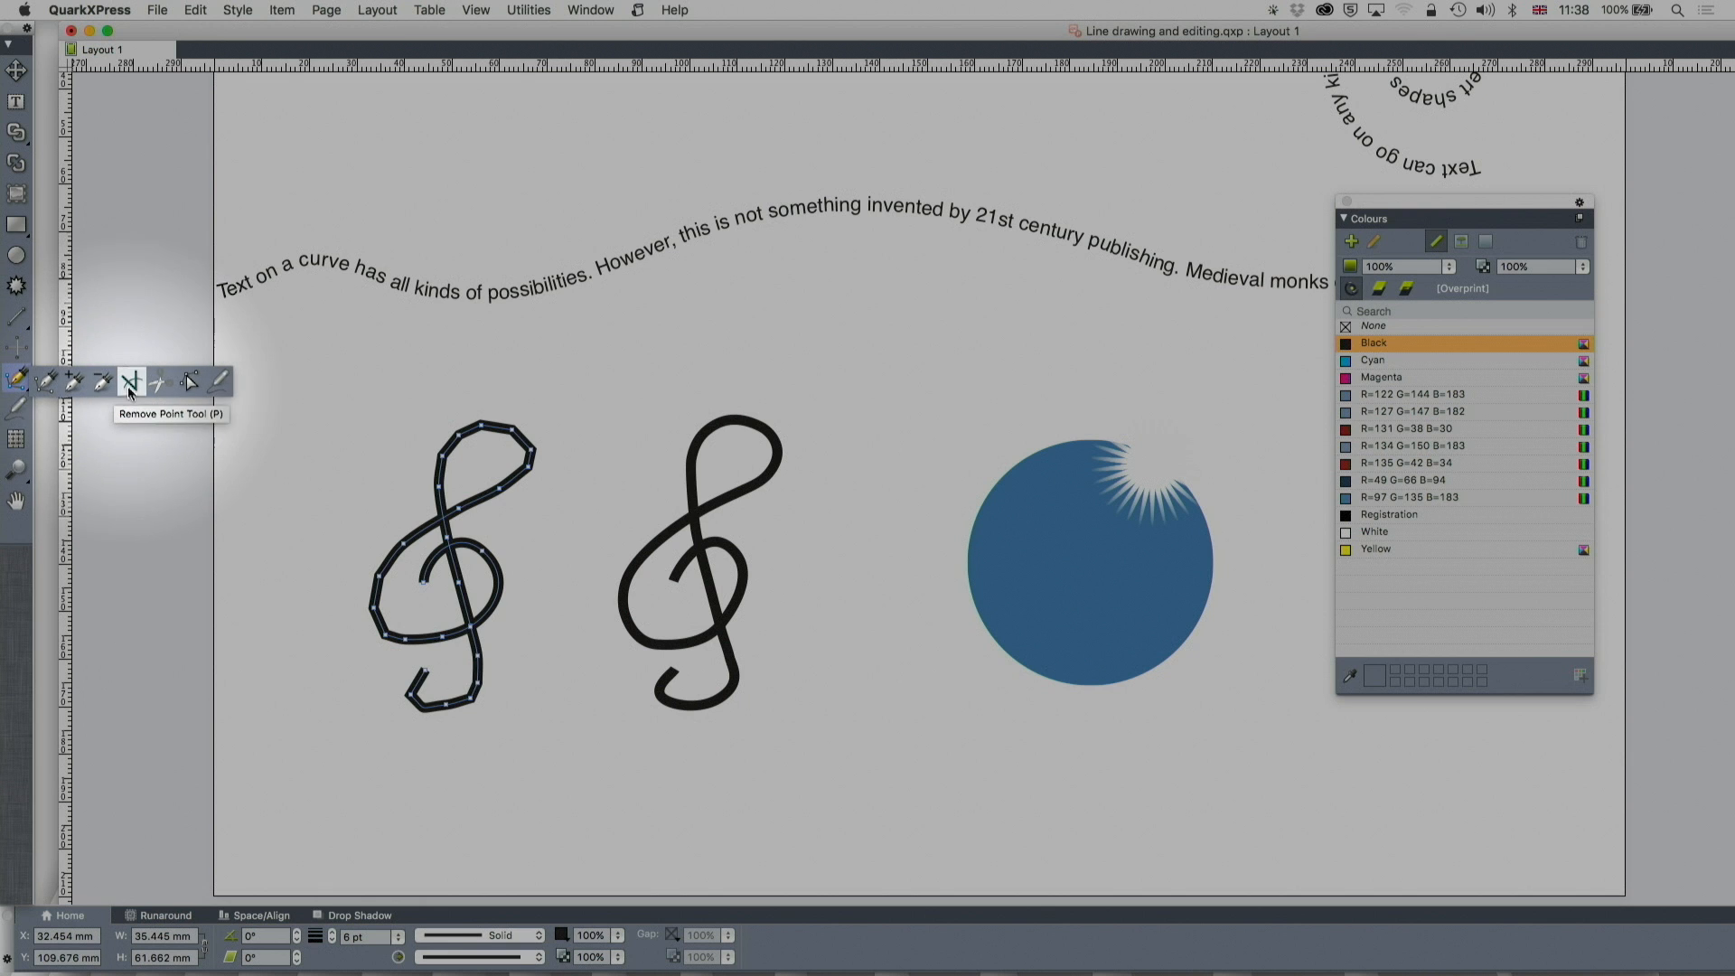
mouse_move(188, 381)
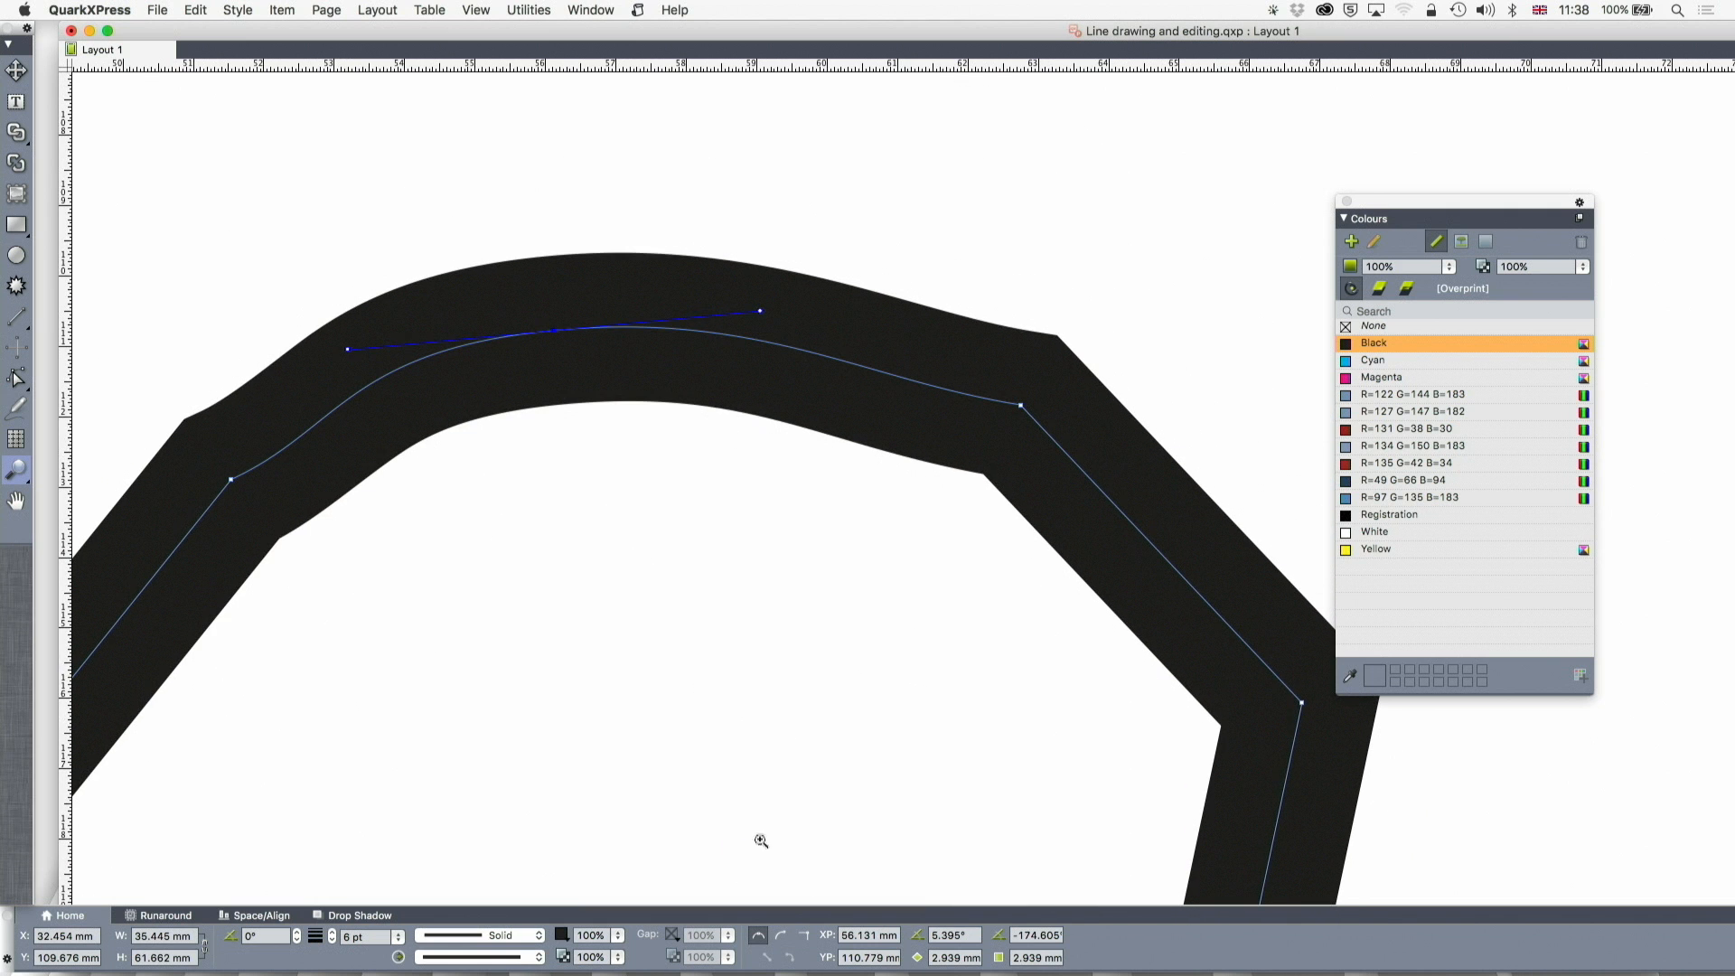
mouse_move(806, 943)
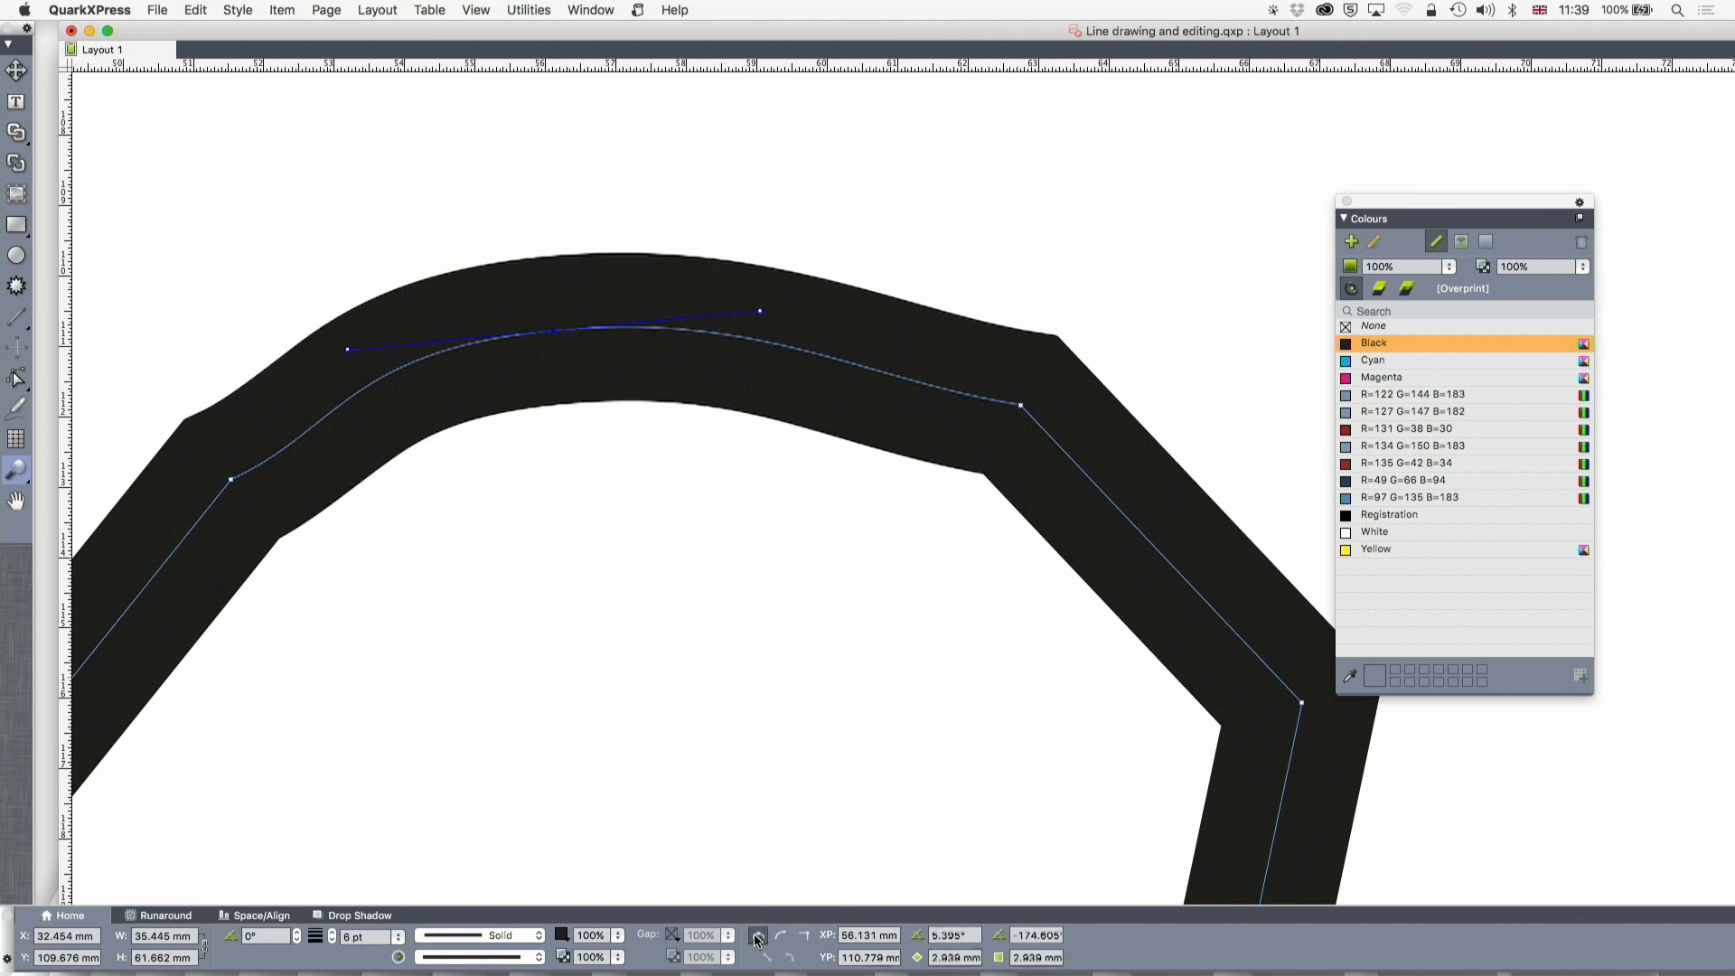
mouse_move(803, 939)
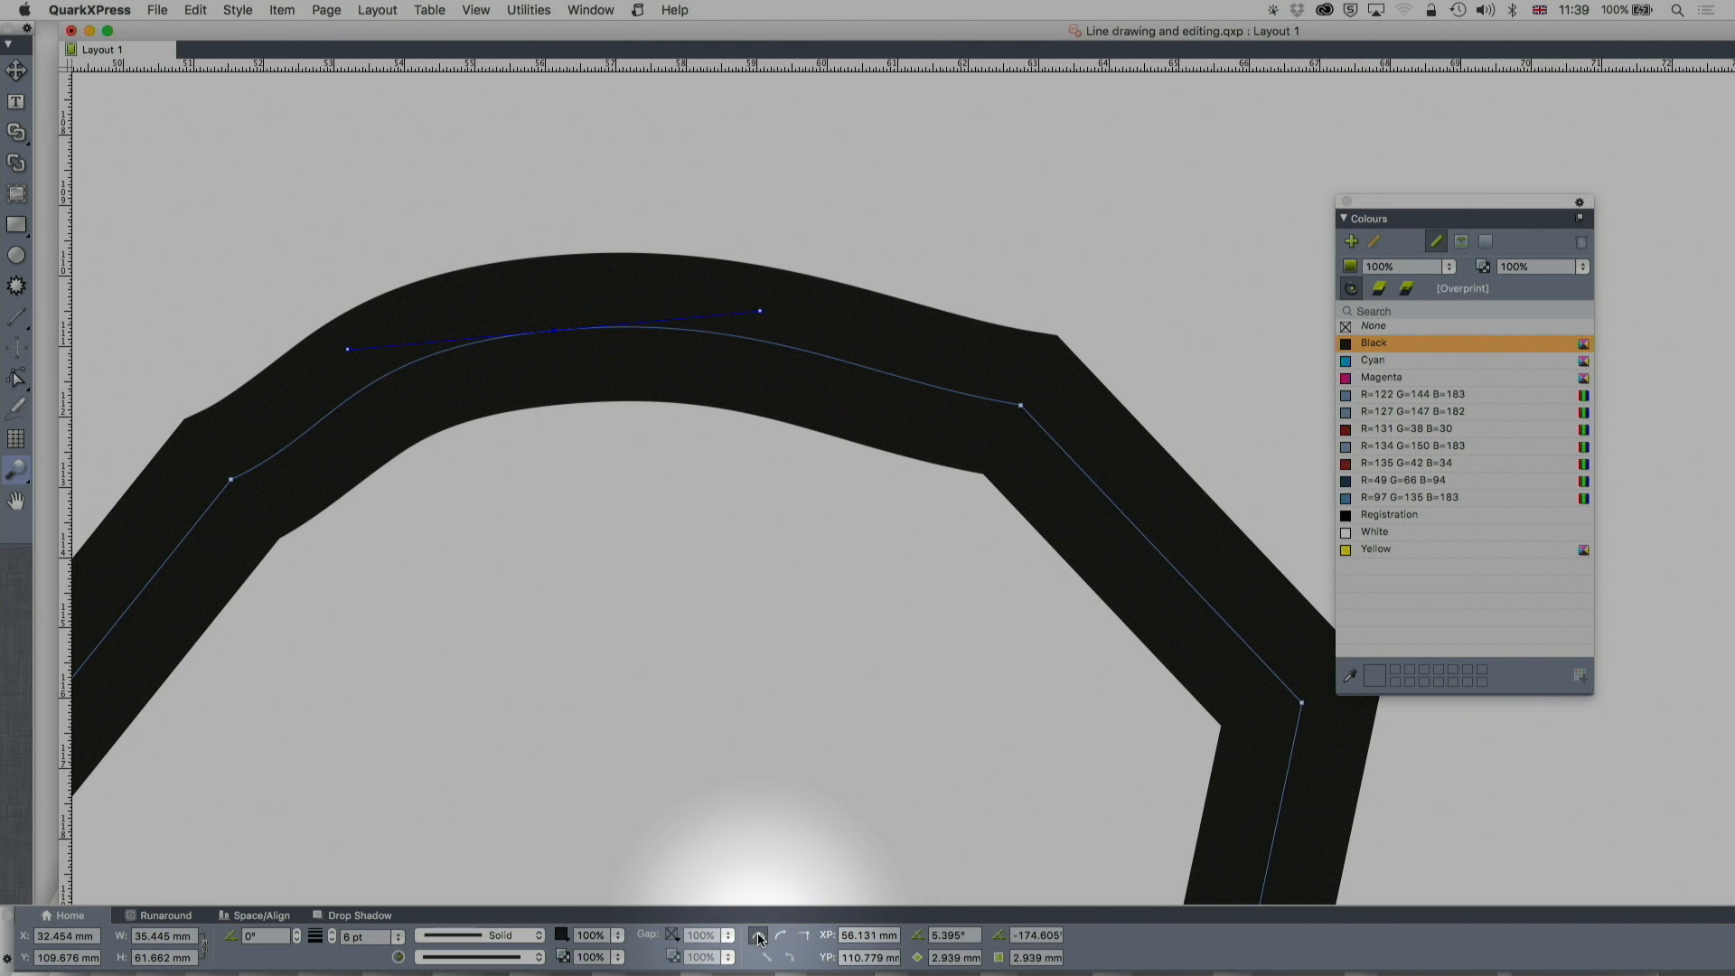
Select the clef's top point and drag its curve handles to flatten and reshape the arch.
click(802, 942)
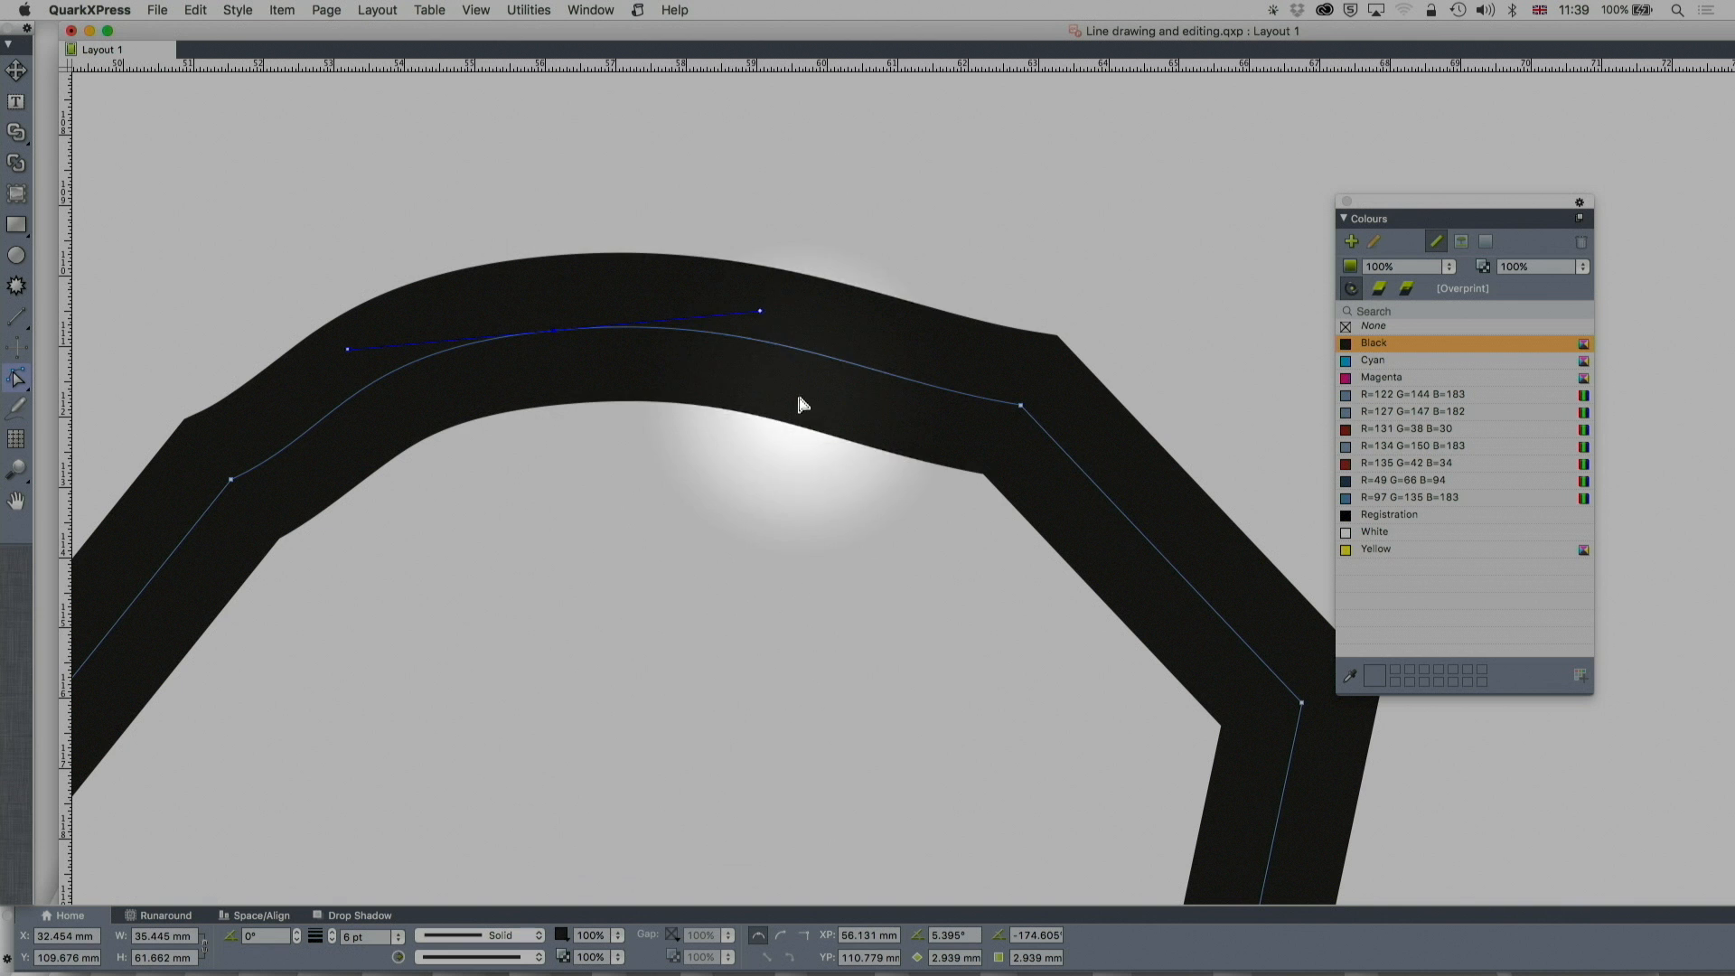
click(761, 309)
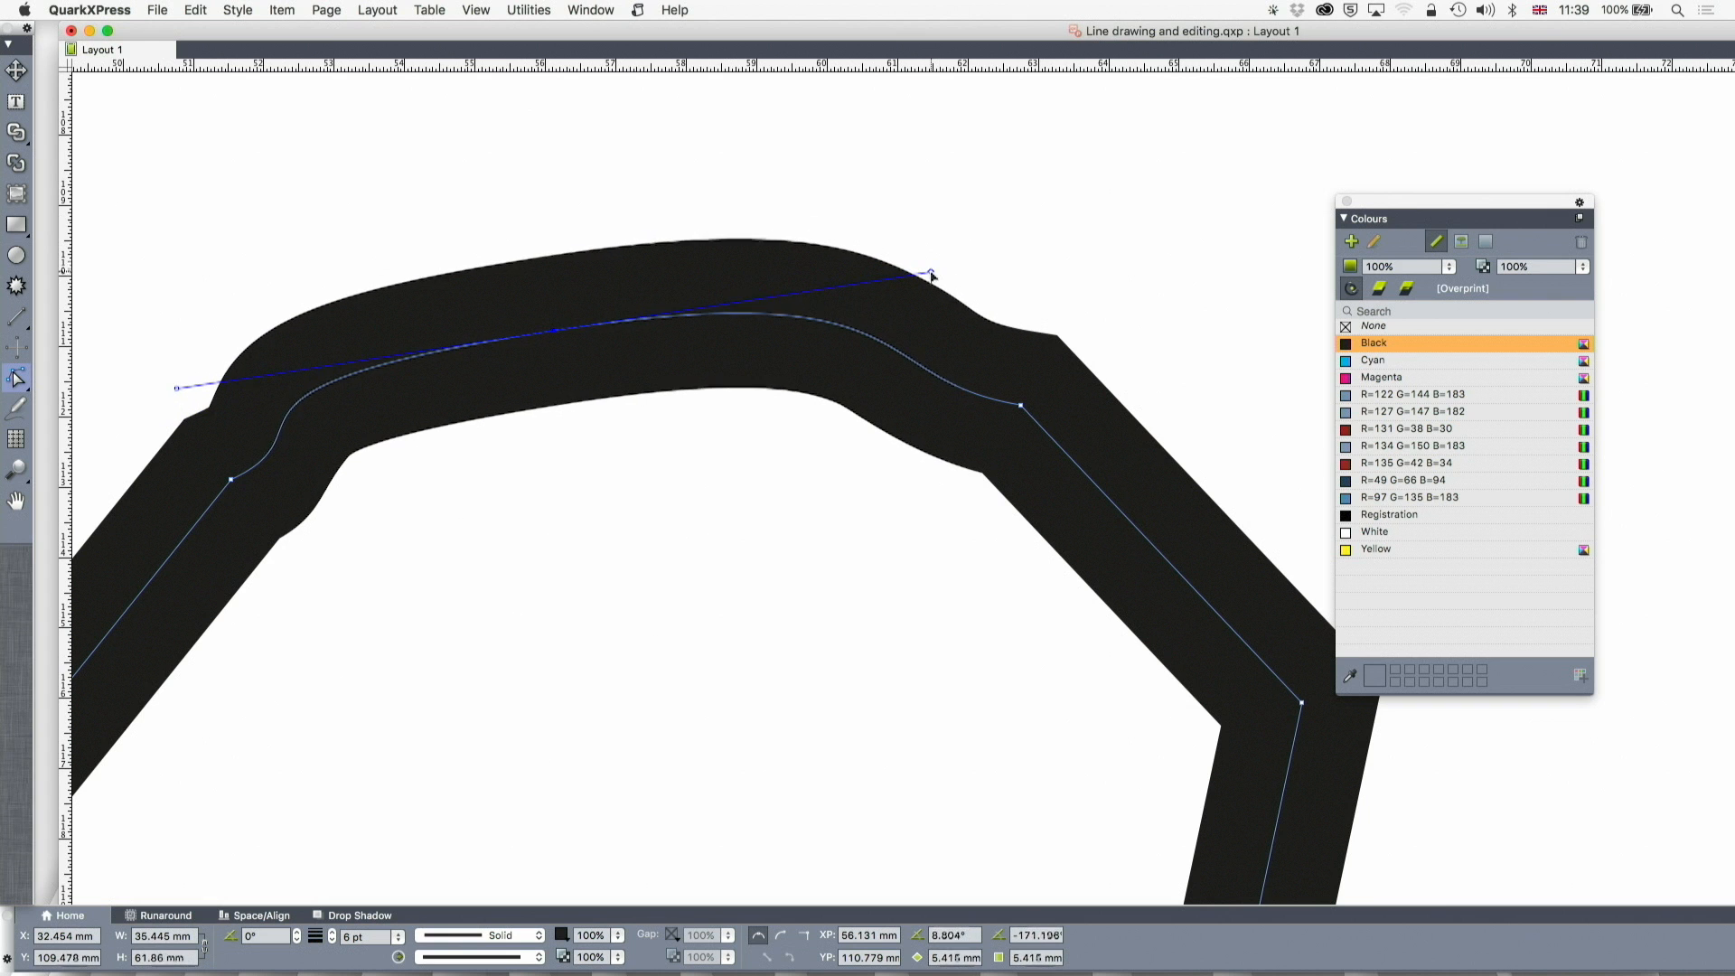
drag(929, 275, 808, 273)
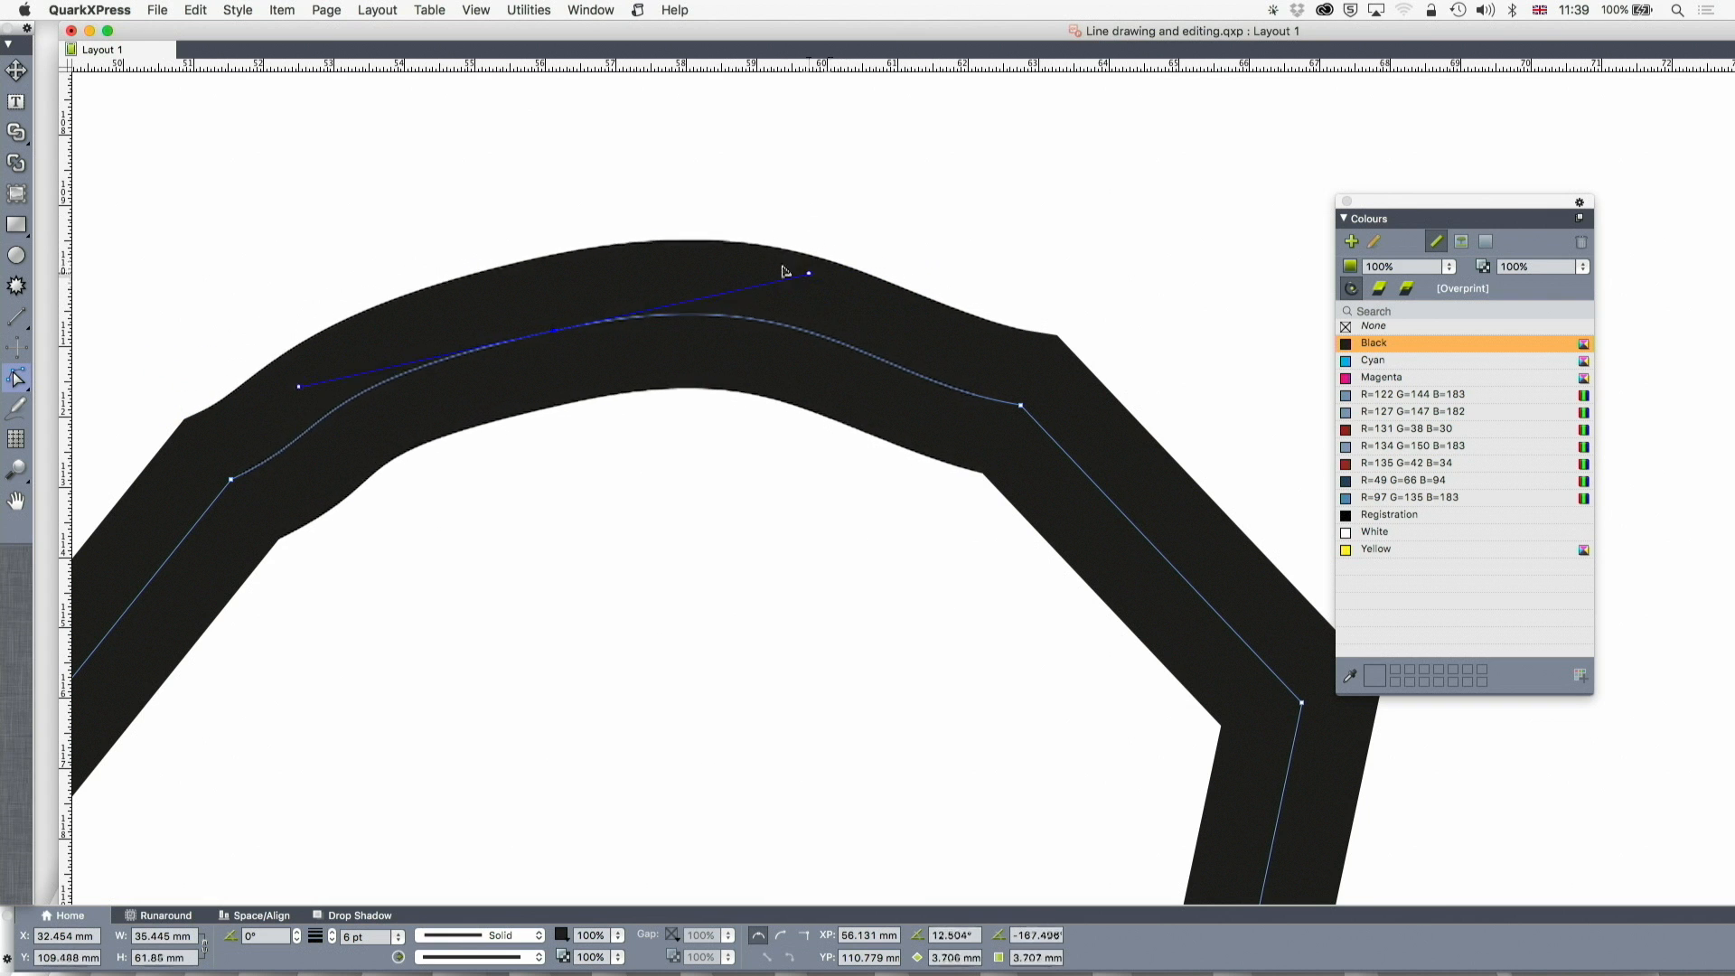
drag(808, 273, 795, 262)
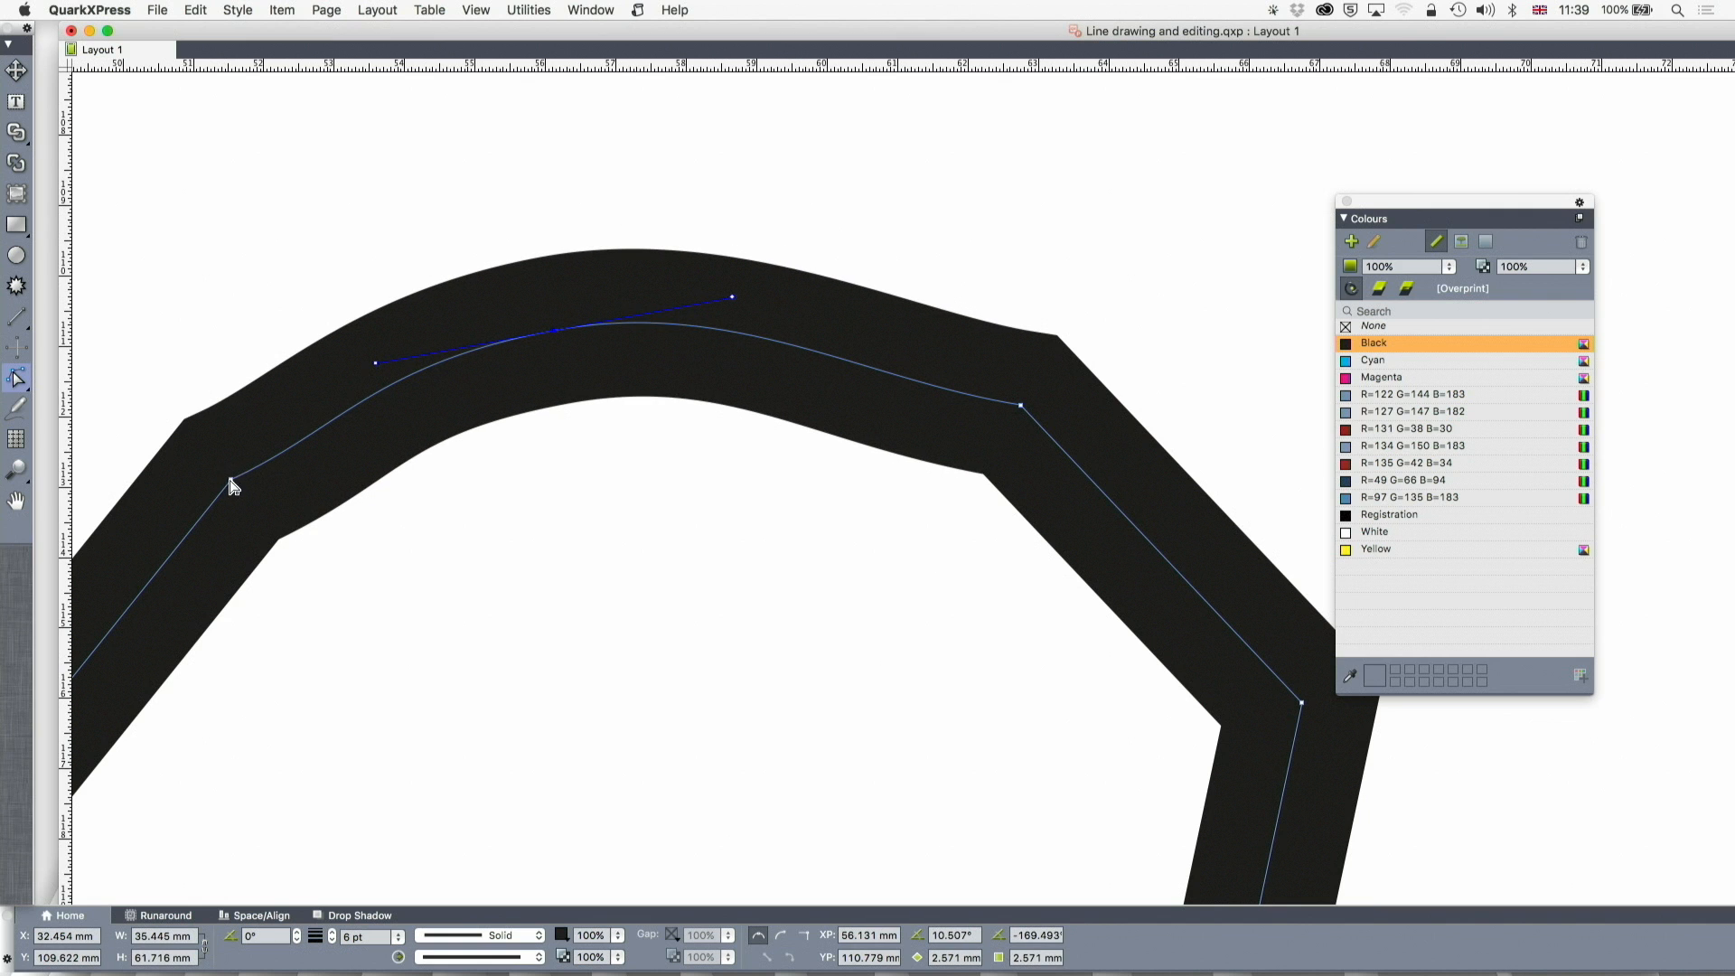
Pull a curve handle out of the left corner point to round off its bend.
drag(233, 484, 341, 437)
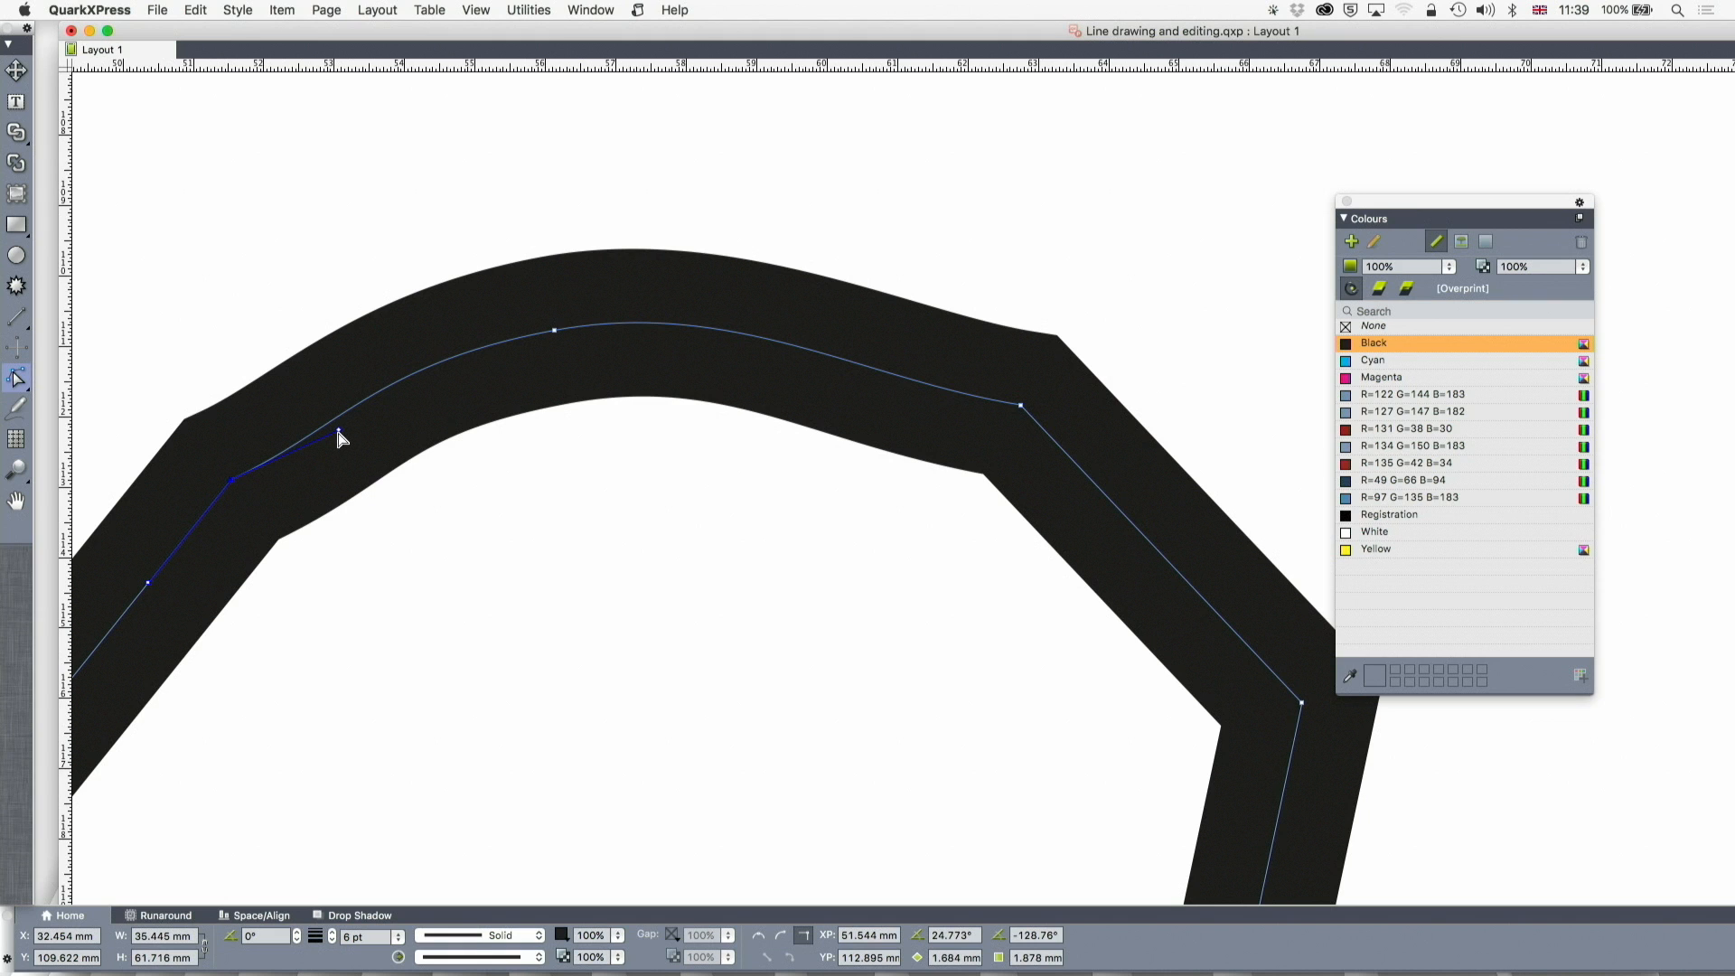
mouse_move(343, 428)
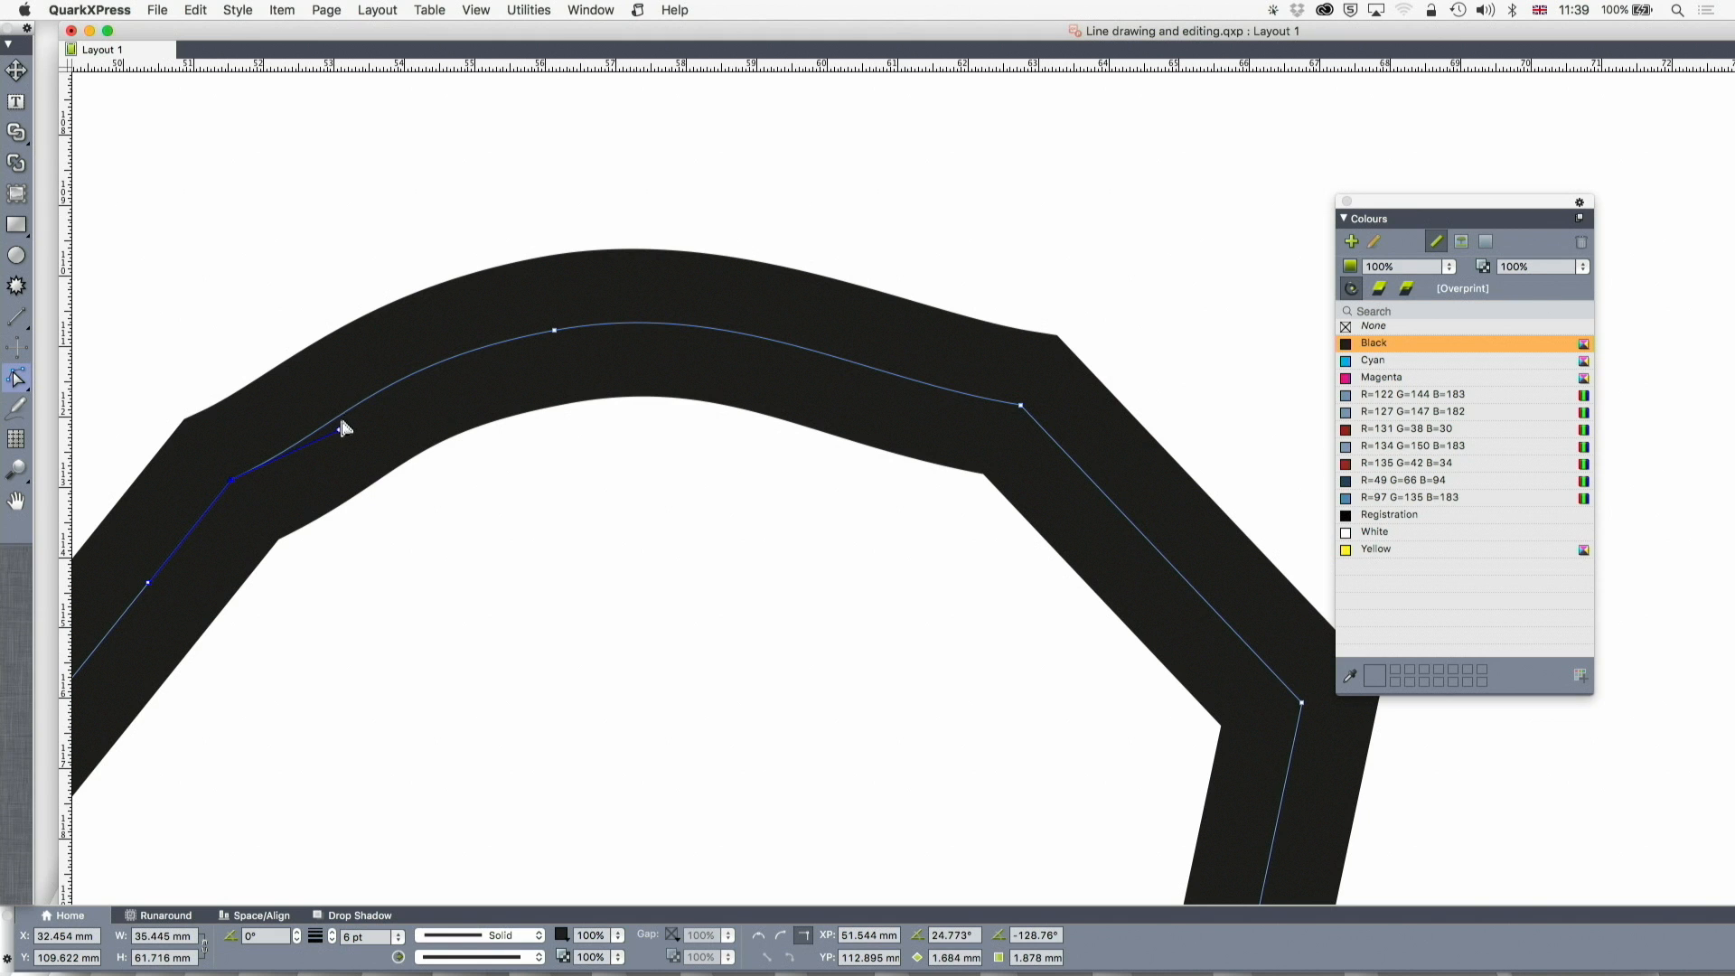
drag(342, 431, 360, 363)
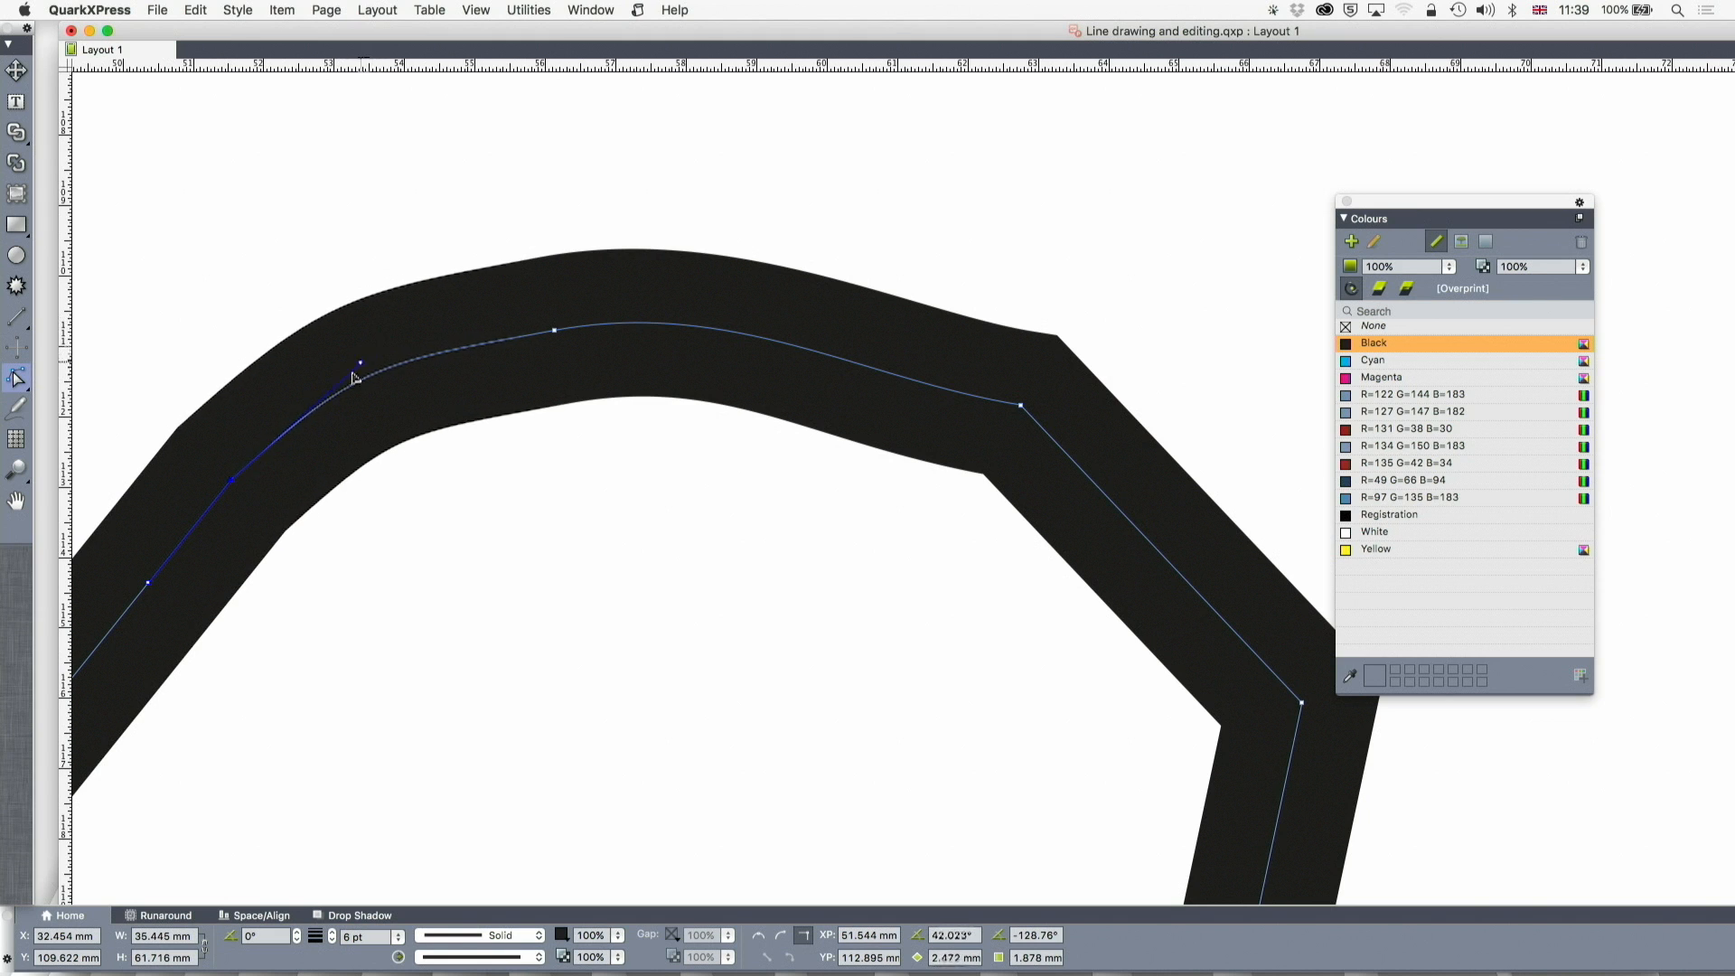